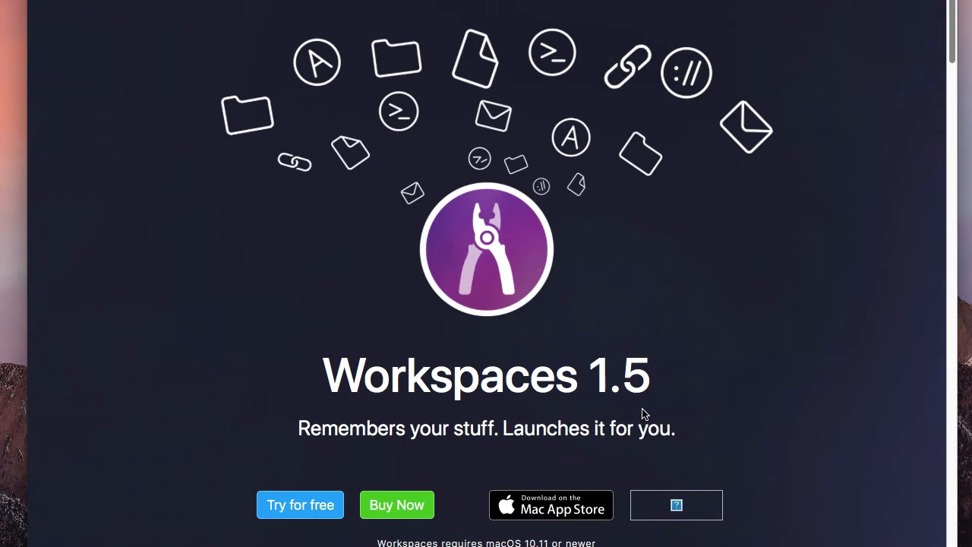
mouse_move(641, 187)
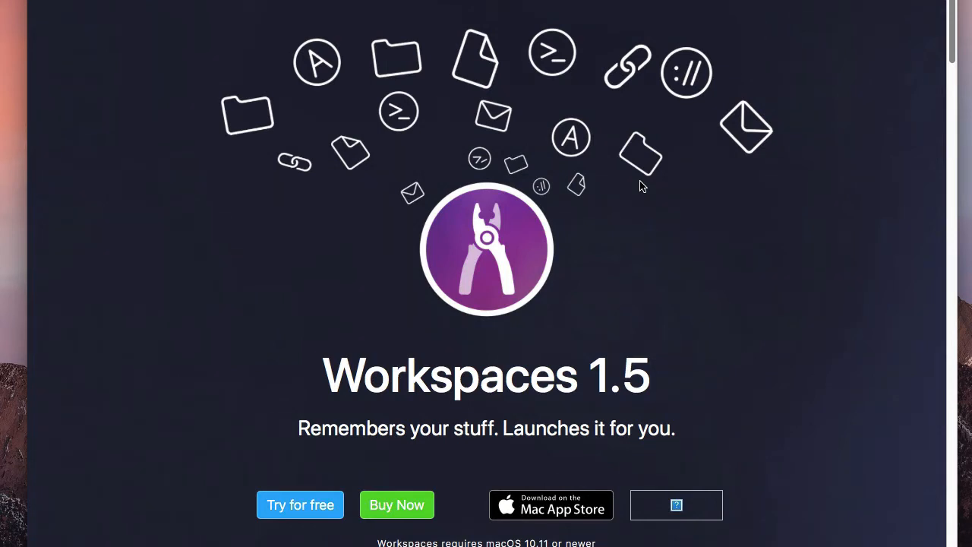
mouse_move(712, 315)
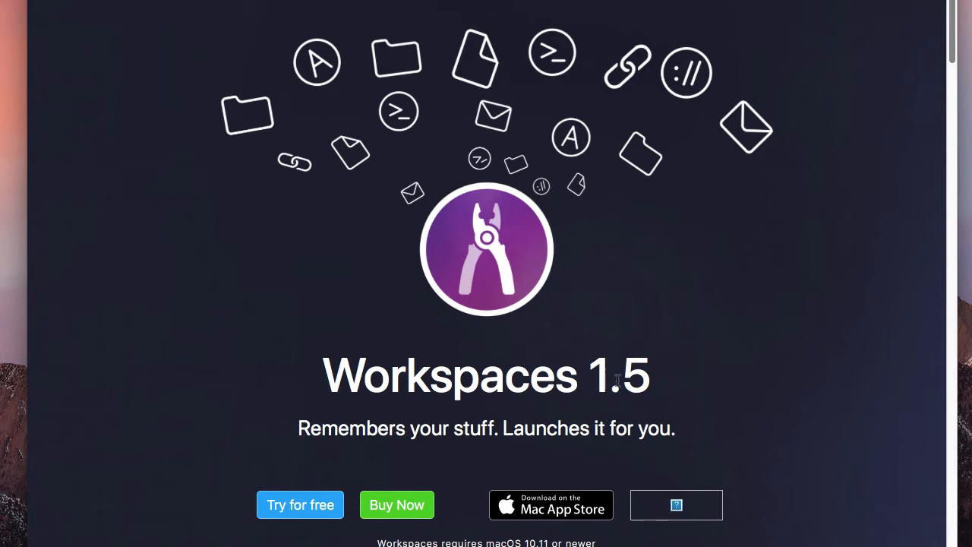
mouse_move(370, 479)
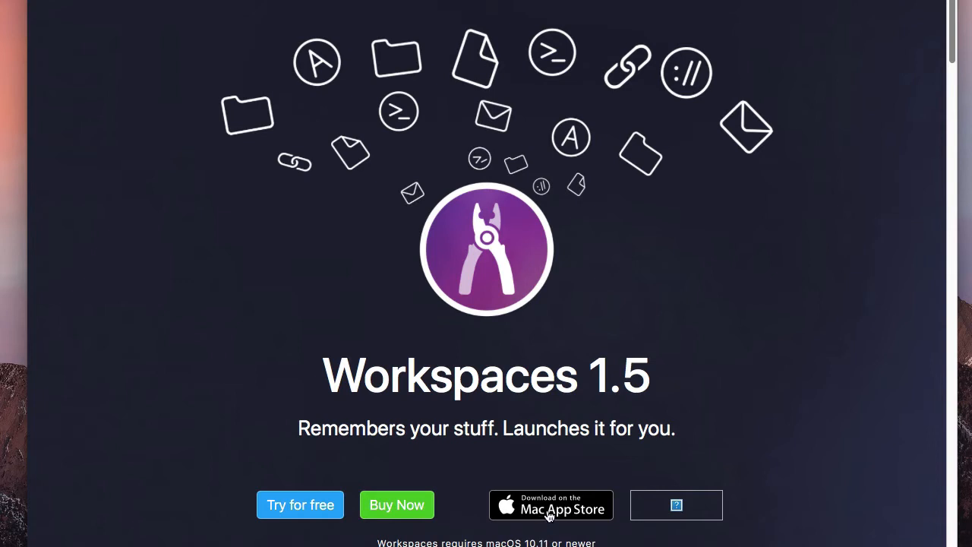
mouse_move(696, 513)
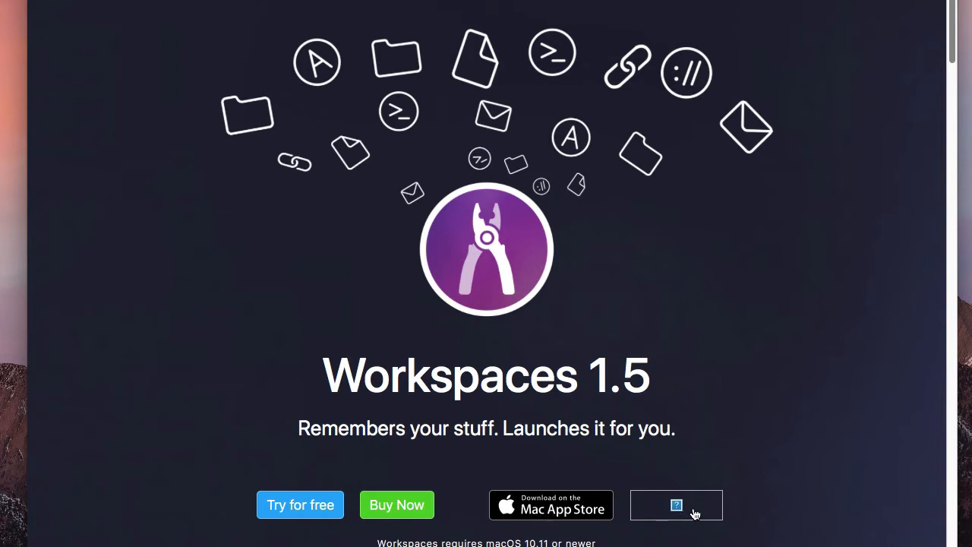
mouse_move(701, 509)
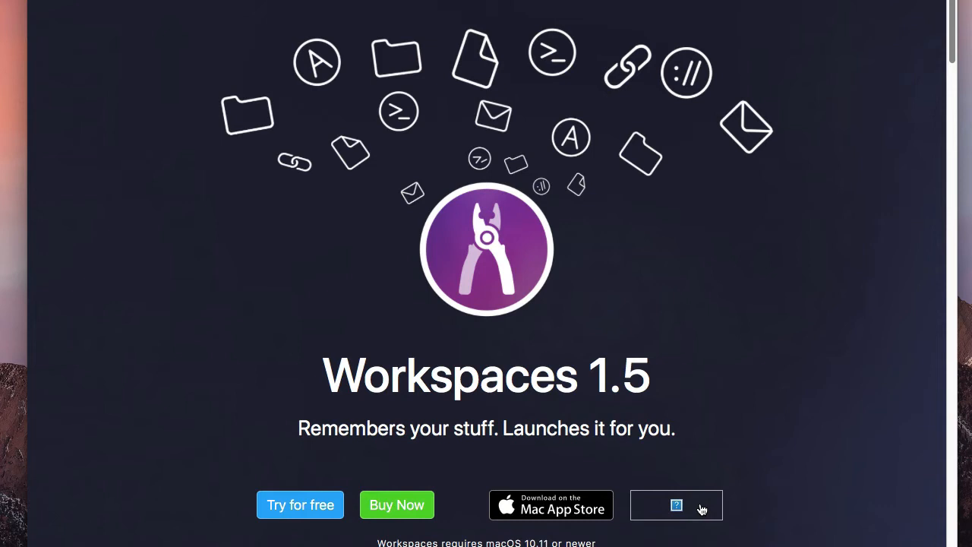
mouse_move(699, 427)
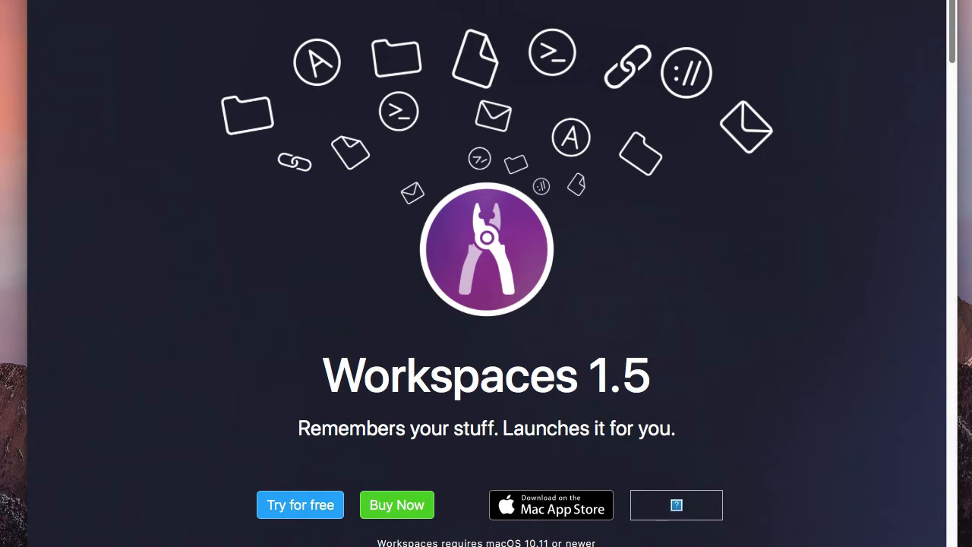
- Scroll through the Setapp and Apptorium Workspaces 1.5 pages in Safari
scroll("down", 3)
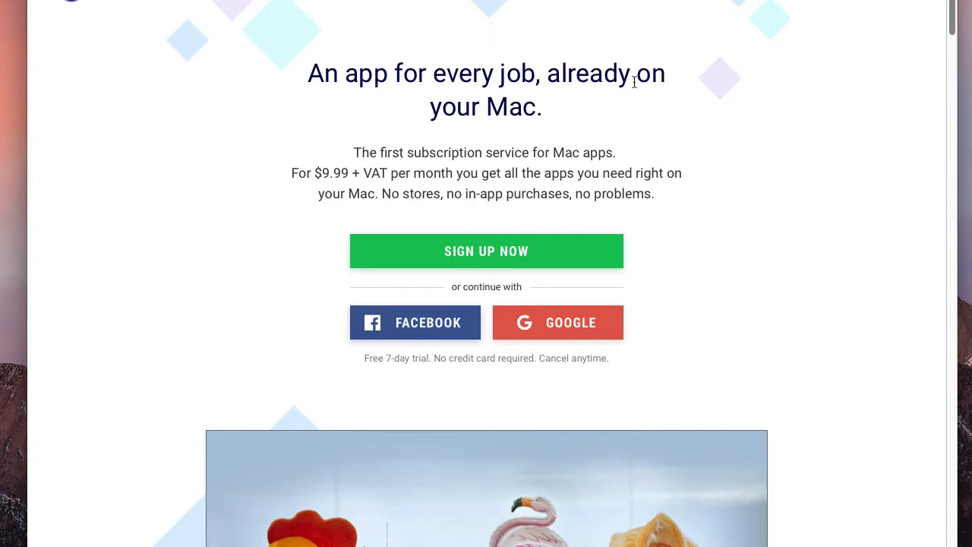
scroll("down", 3)
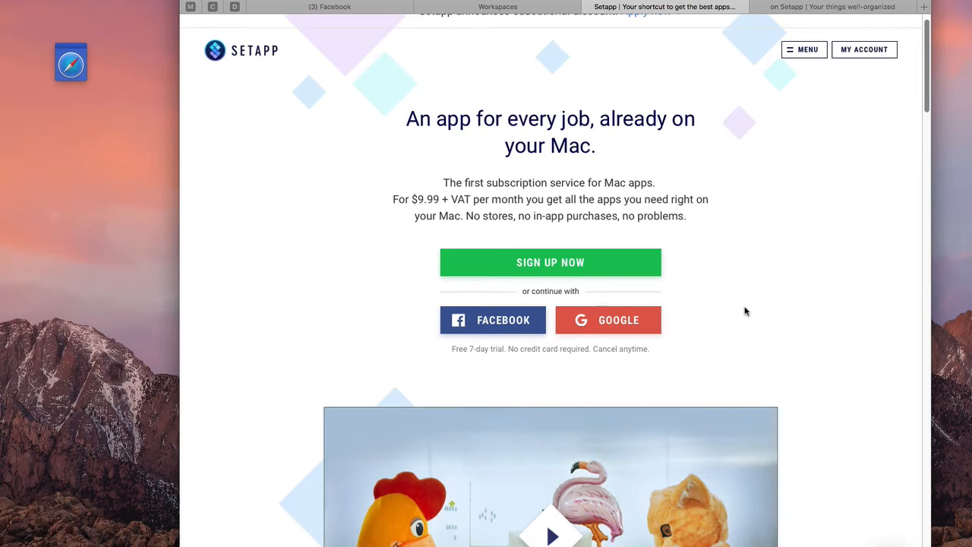
scroll("down", 3)
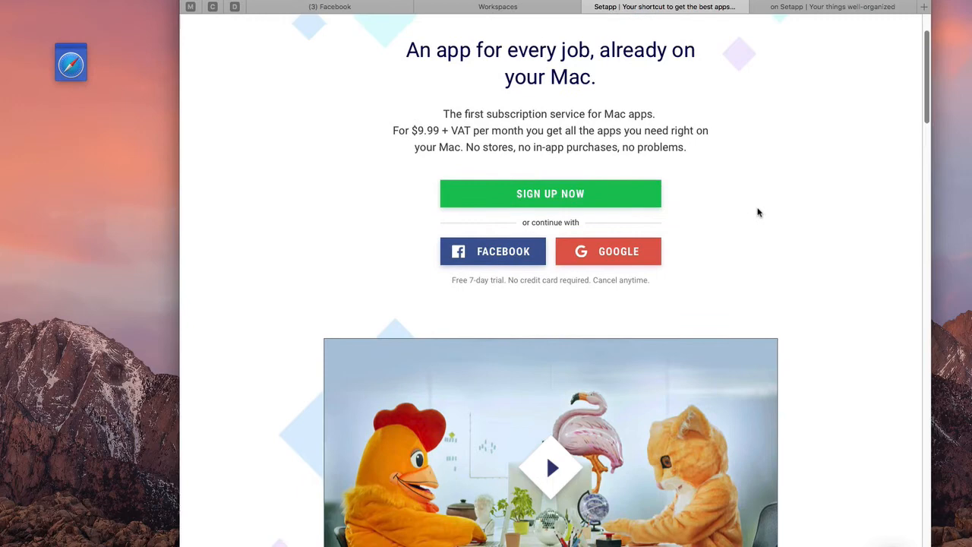
scroll("down", 3)
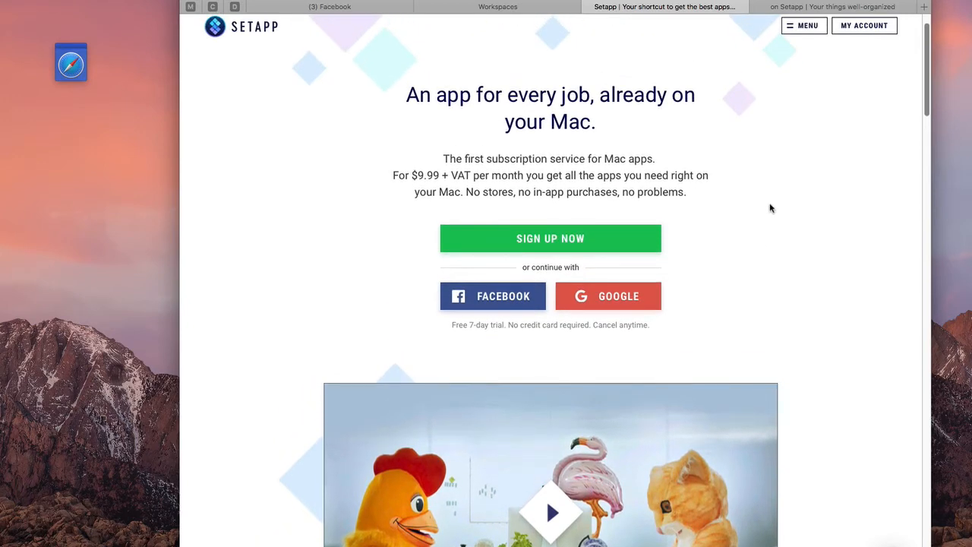
scroll("down", 3)
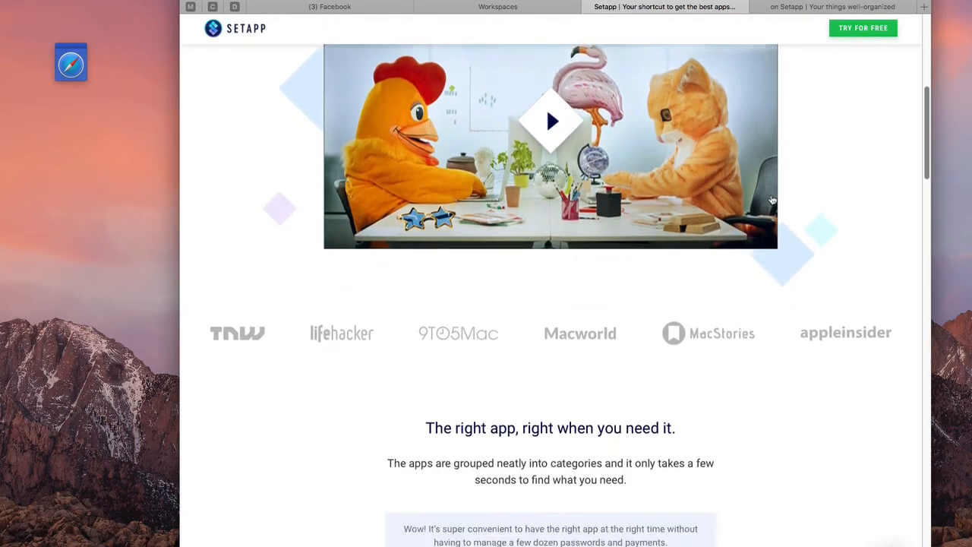
scroll("down", 3)
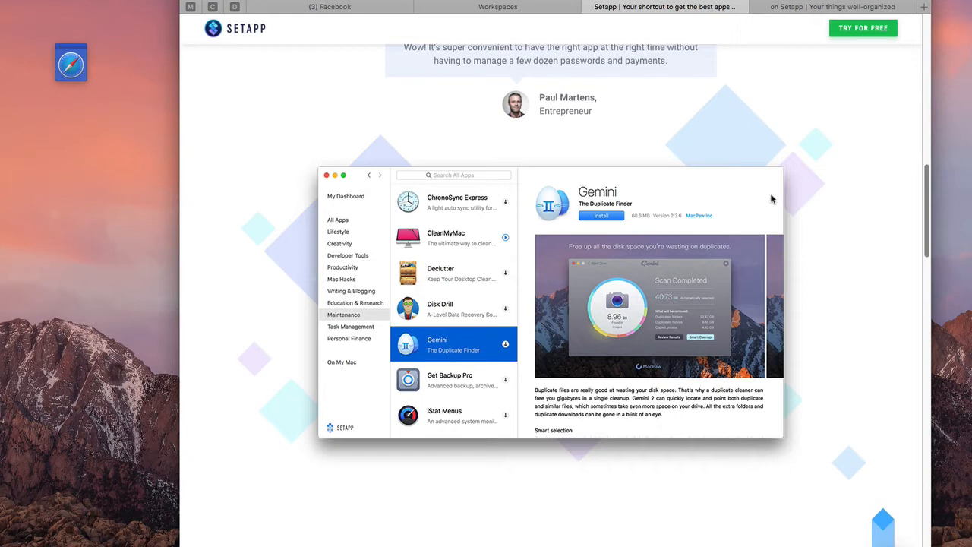
mouse_move(854, 289)
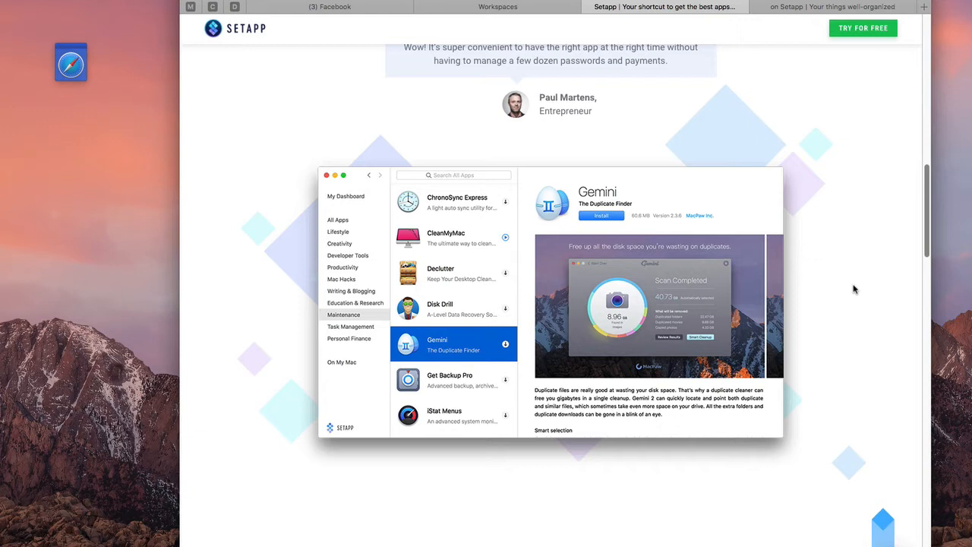
mouse_move(849, 255)
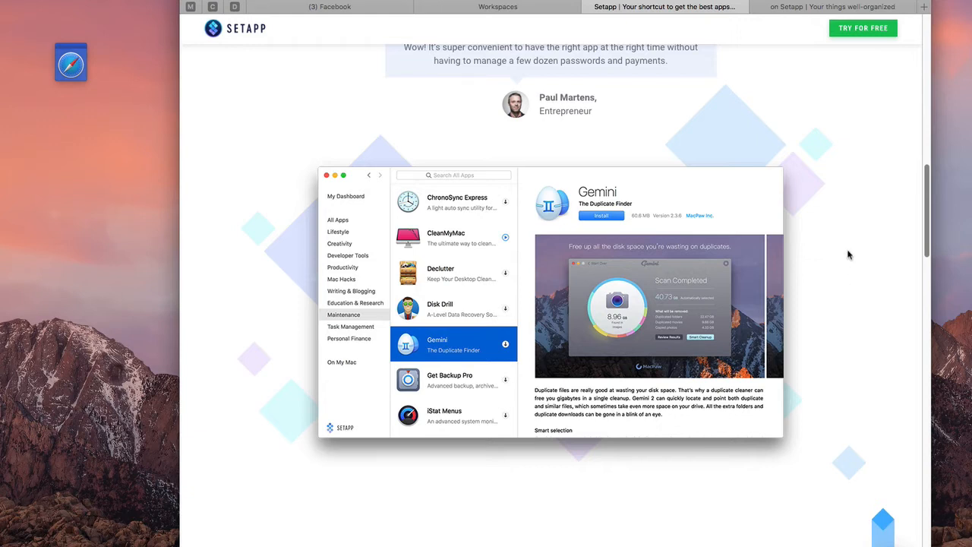
scroll("down", 3)
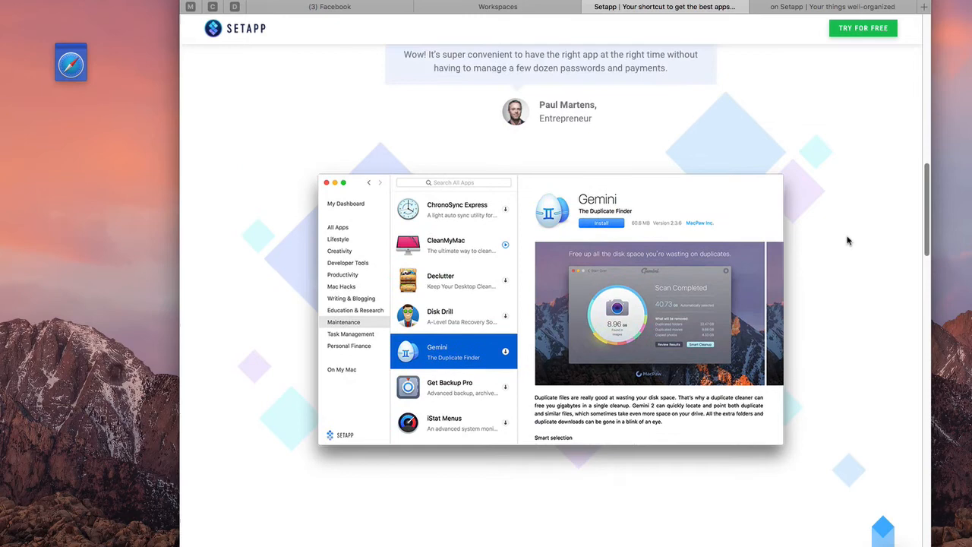
scroll("up", 3)
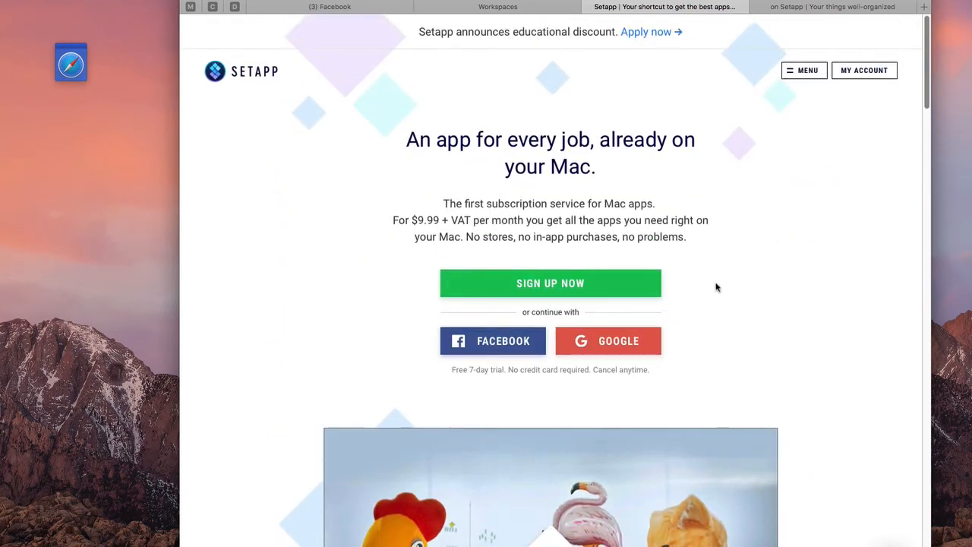
mouse_move(693, 286)
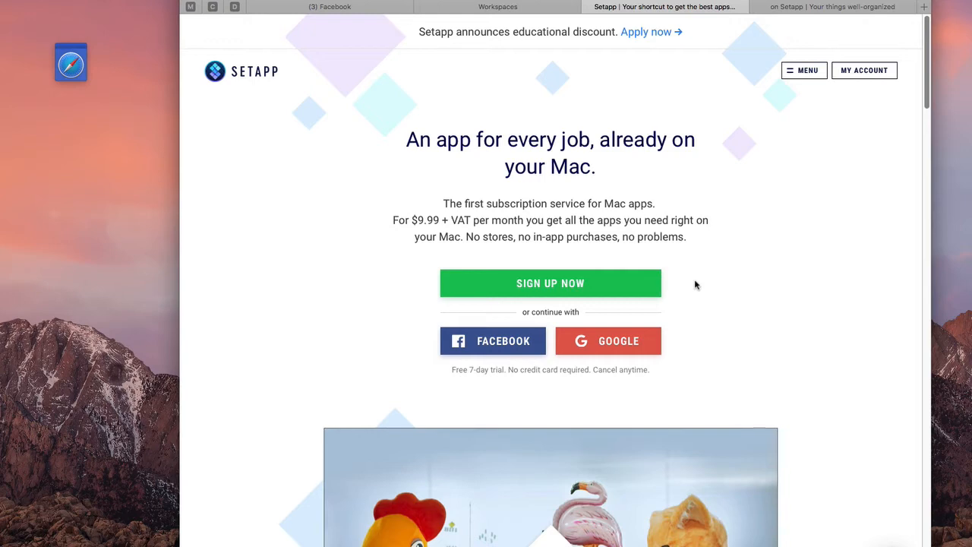
scroll("down", 3)
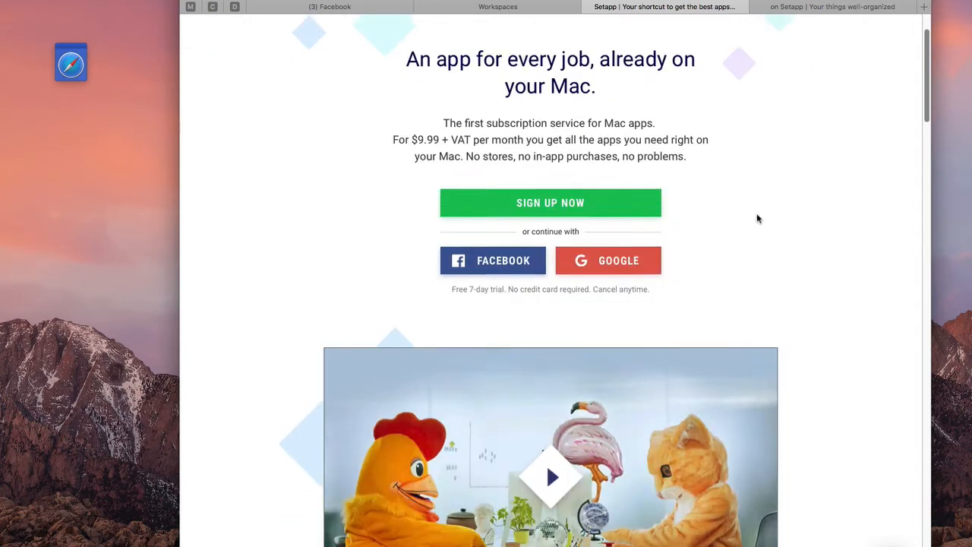
scroll("down", 3)
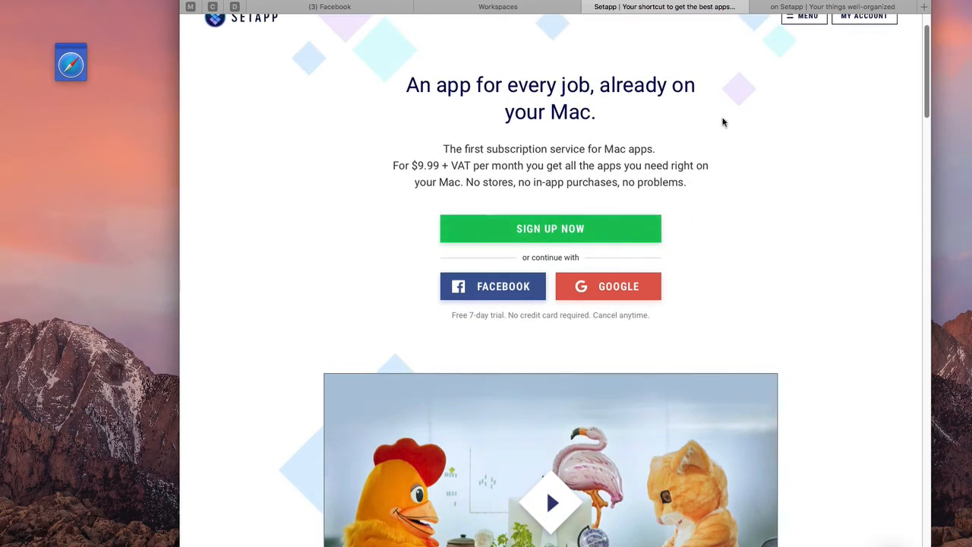
mouse_move(718, 195)
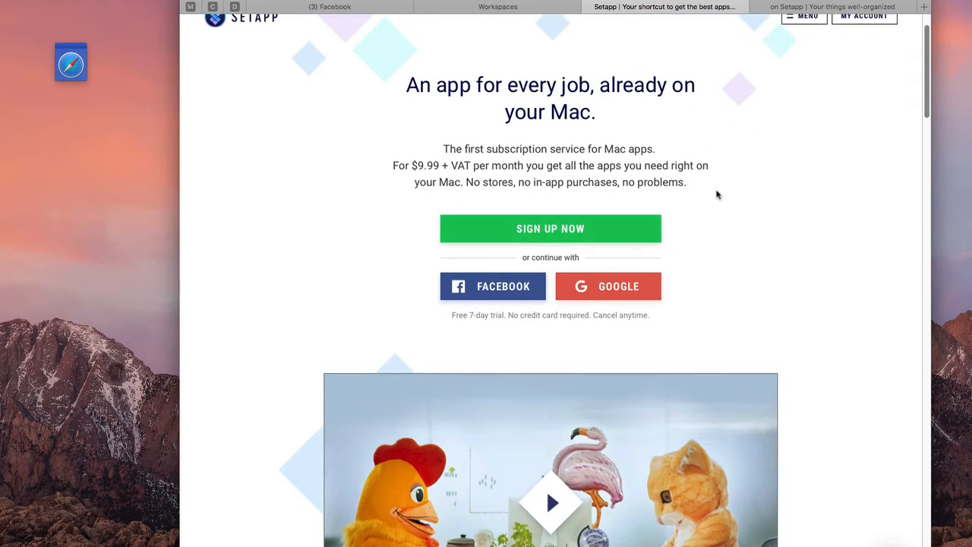
mouse_move(745, 237)
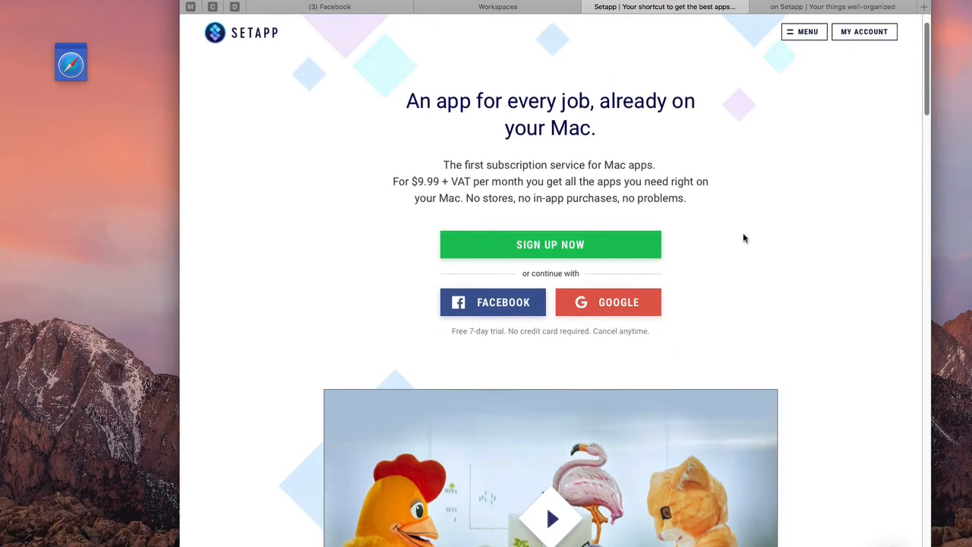
mouse_move(764, 219)
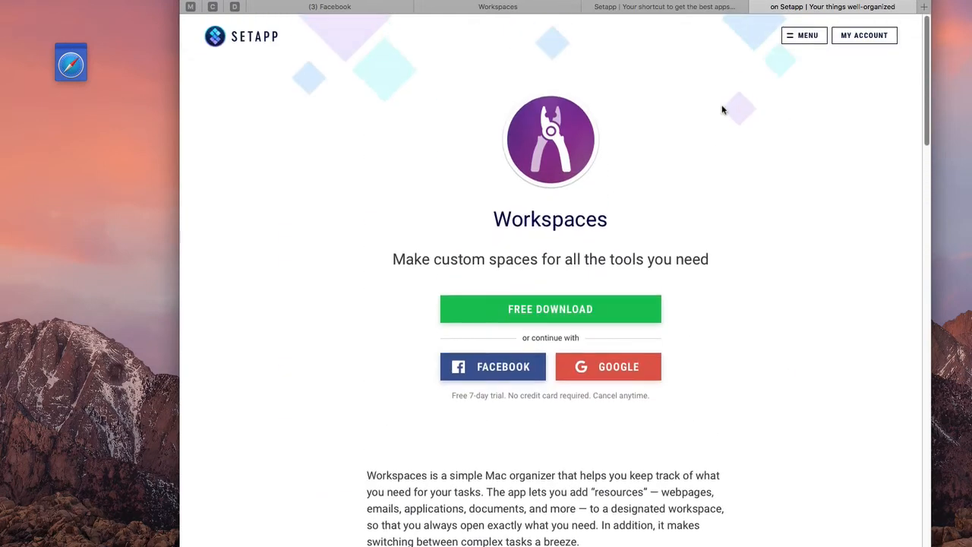
mouse_move(717, 191)
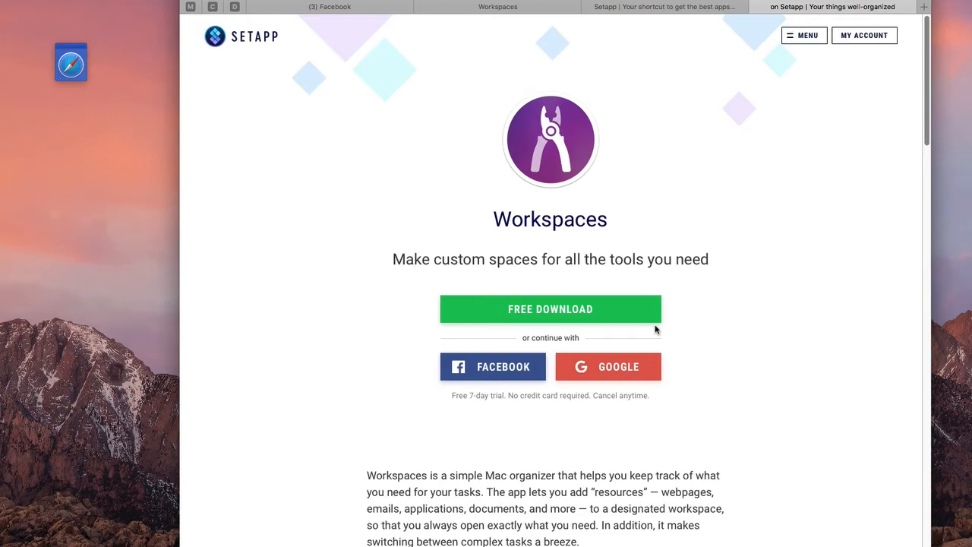
mouse_move(735, 267)
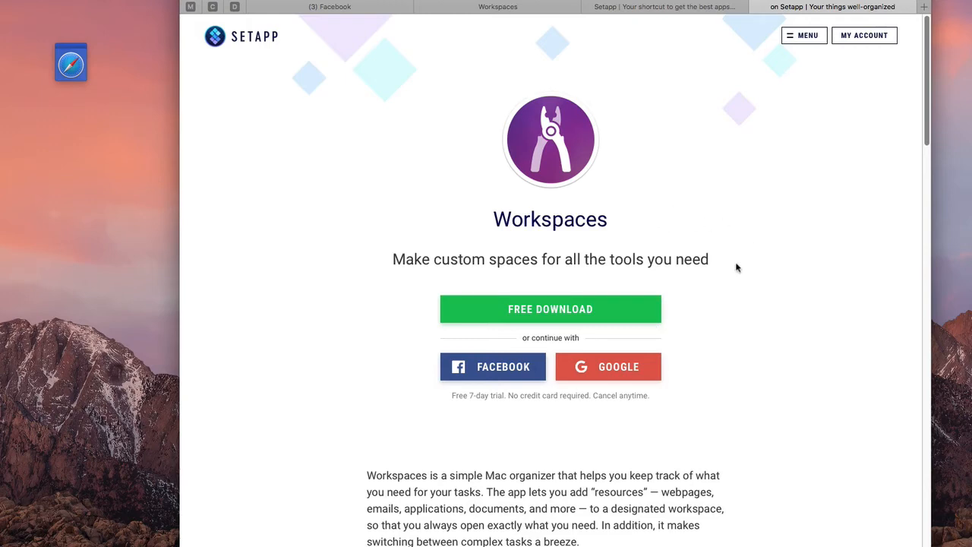
mouse_move(793, 143)
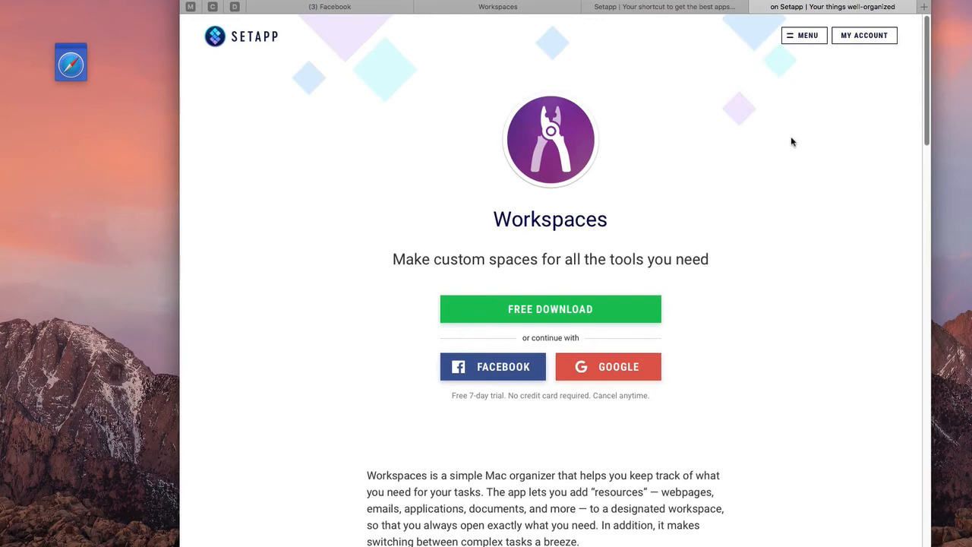
scroll("down", 3)
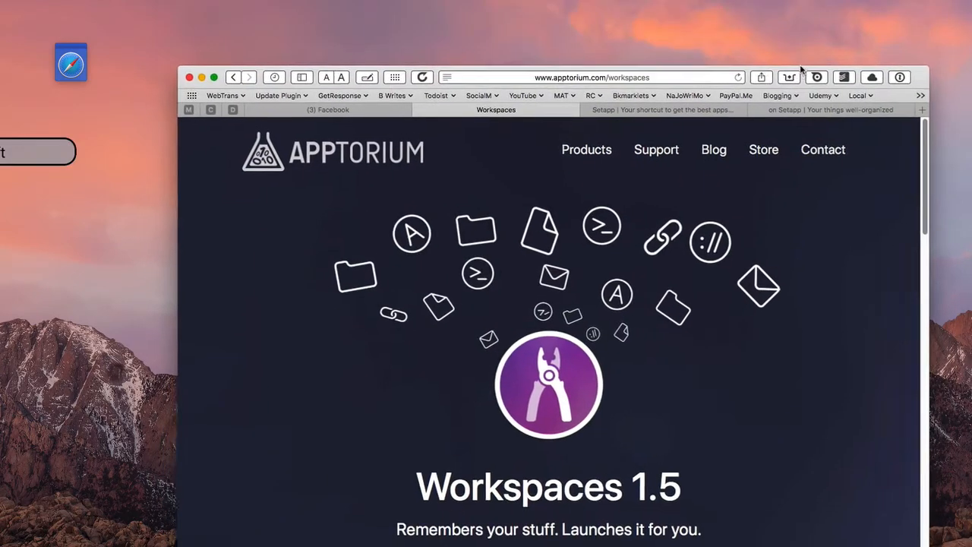
- Show the Meetings workspace with its Slack and MeetingKing items in the menu-bar panel
left_click(189, 77)
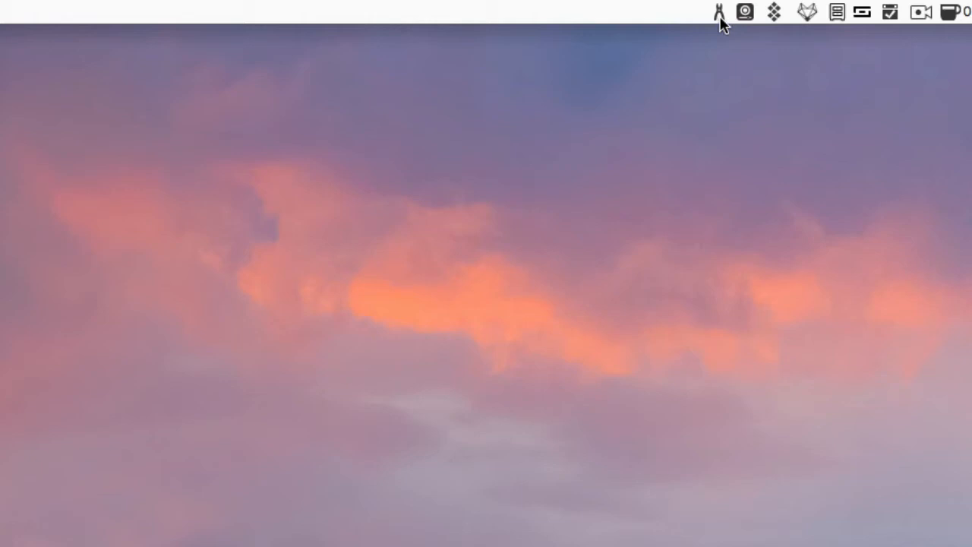
left_click(718, 13)
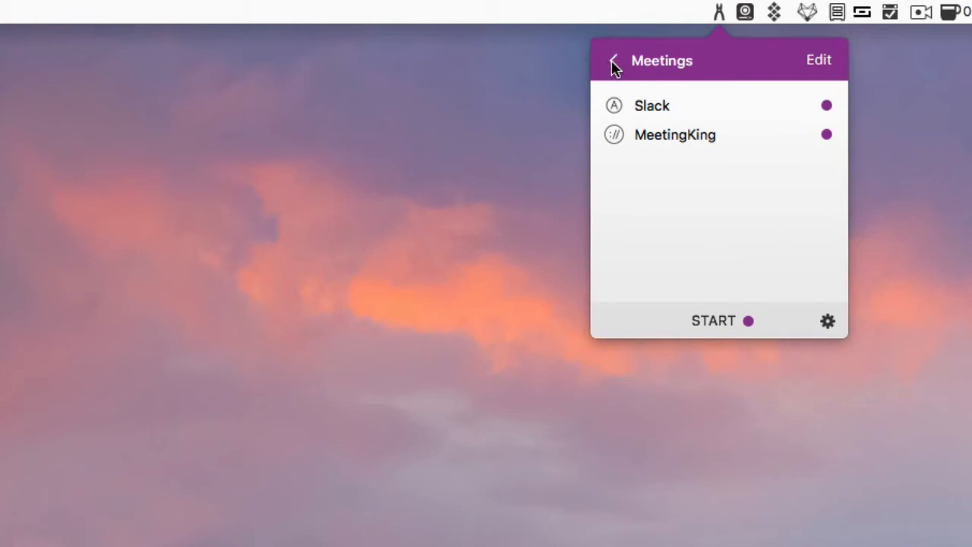
left_click(614, 61)
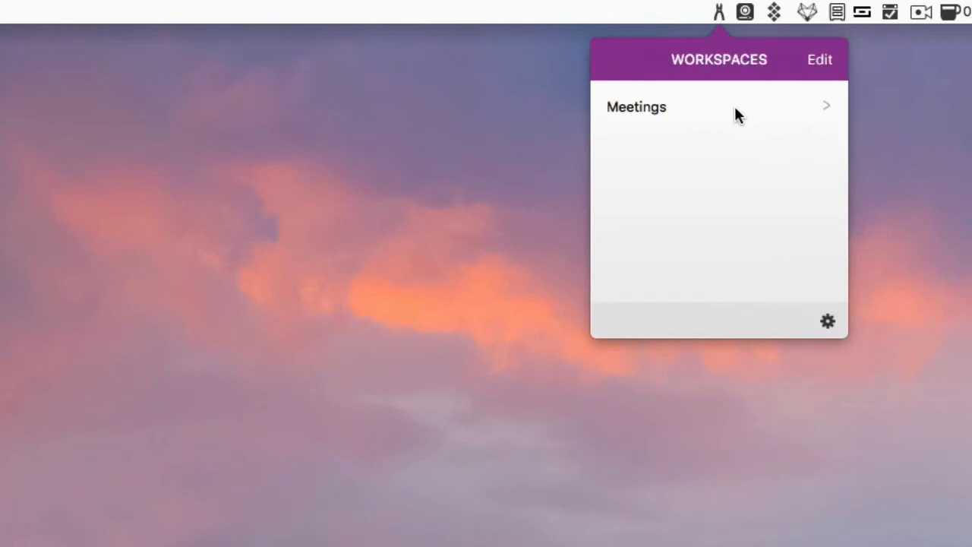
mouse_move(731, 112)
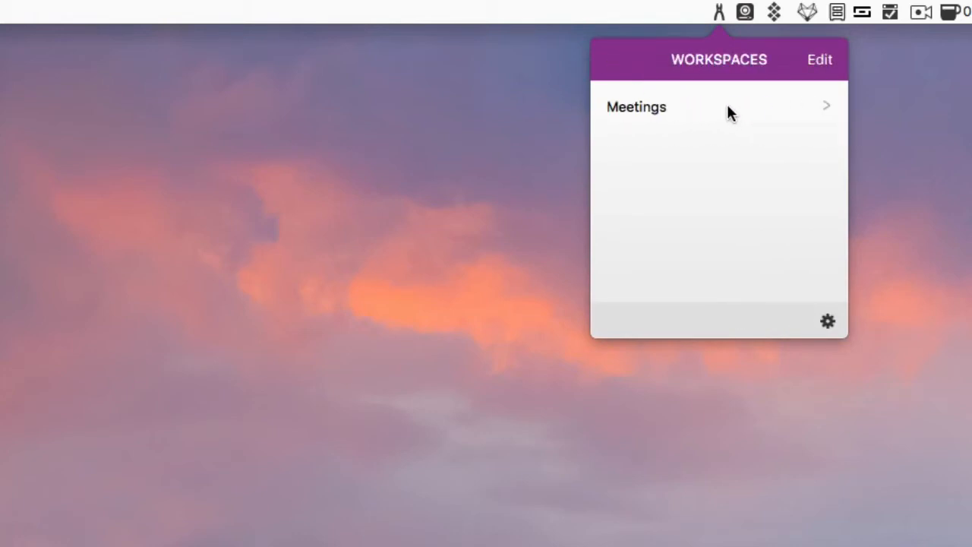
mouse_move(714, 114)
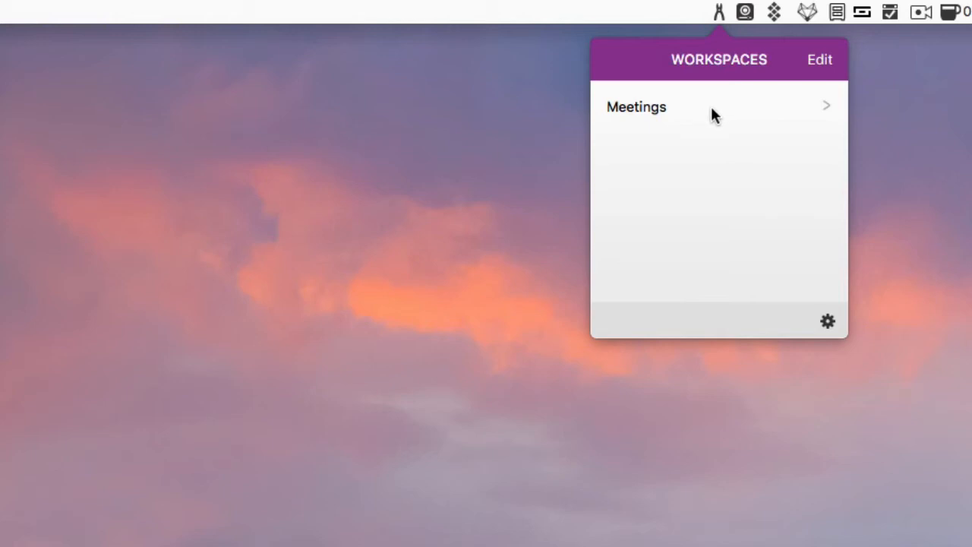
mouse_move(720, 109)
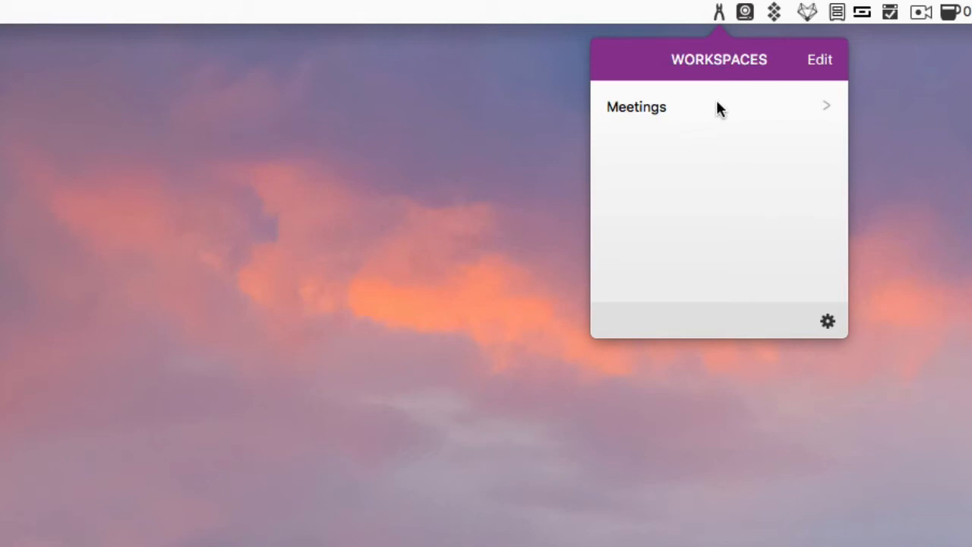
left_click(637, 107)
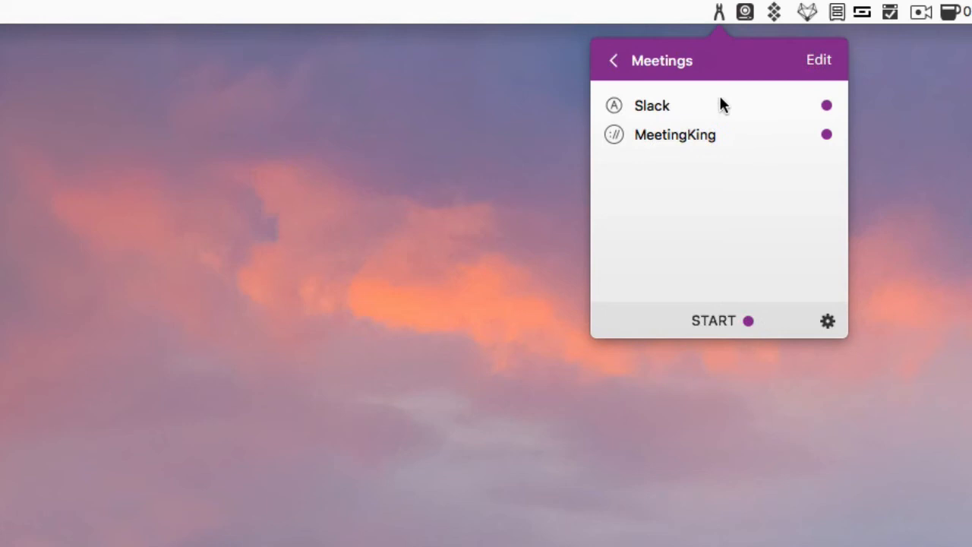
mouse_move(743, 142)
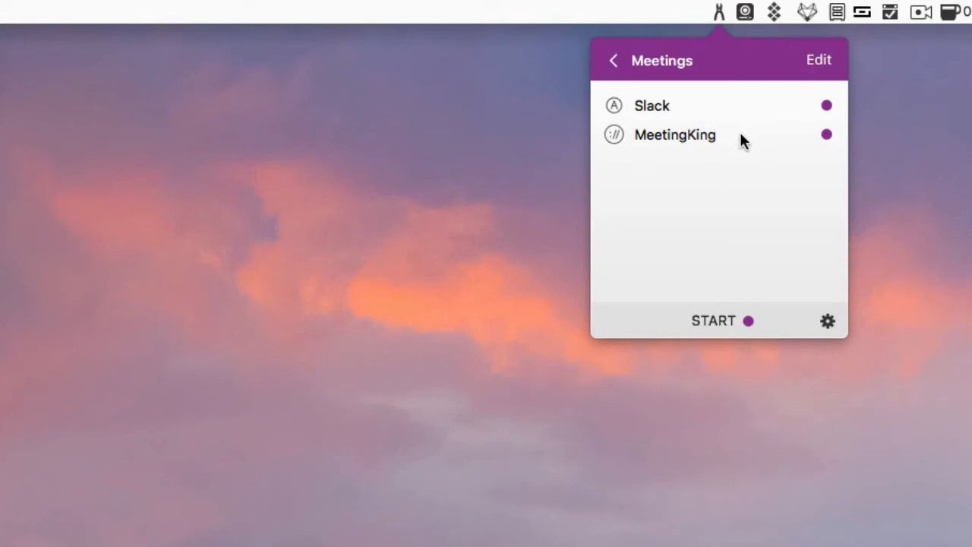
mouse_move(751, 141)
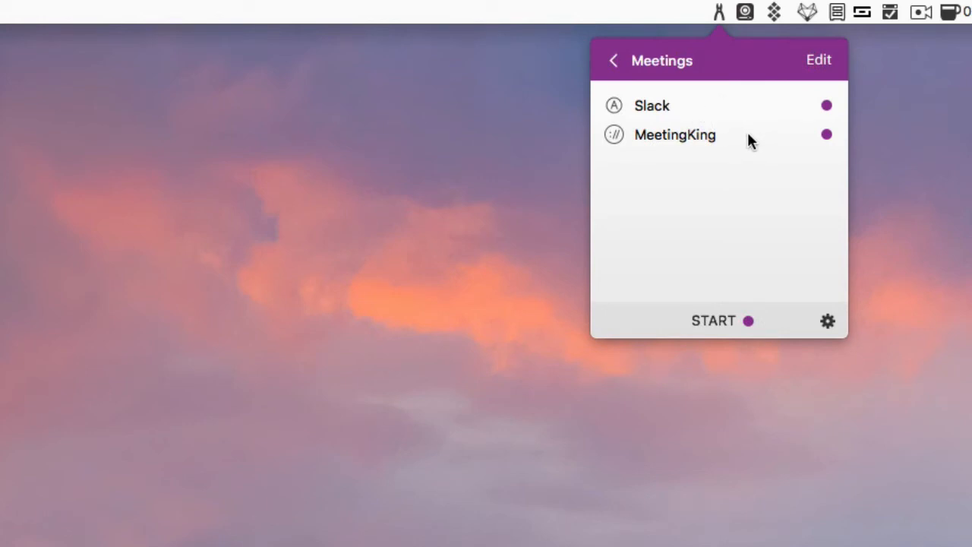
mouse_move(743, 183)
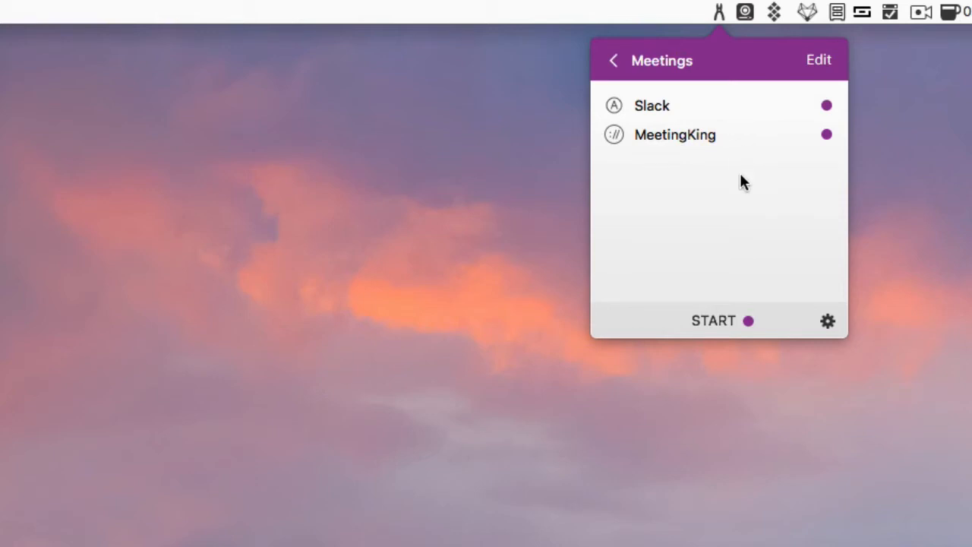
mouse_move(739, 288)
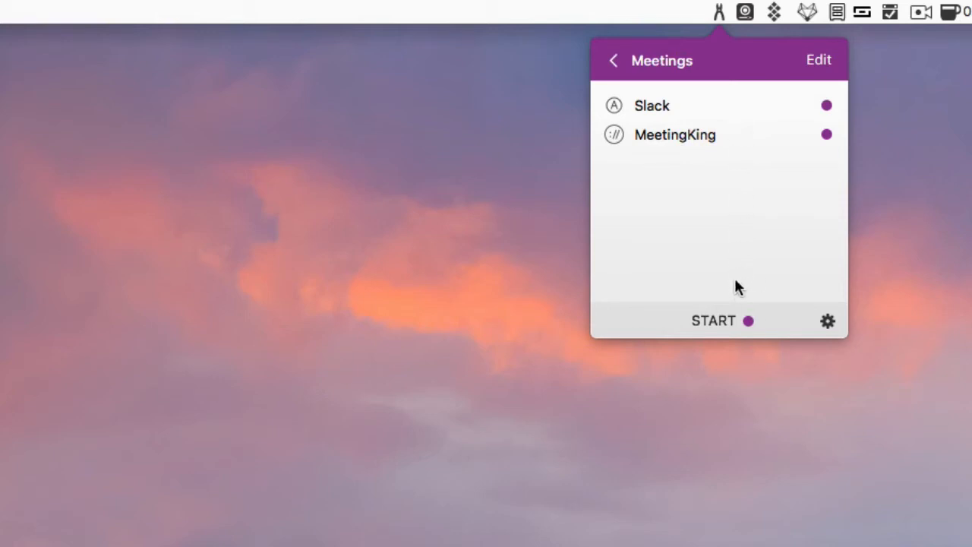
mouse_move(699, 155)
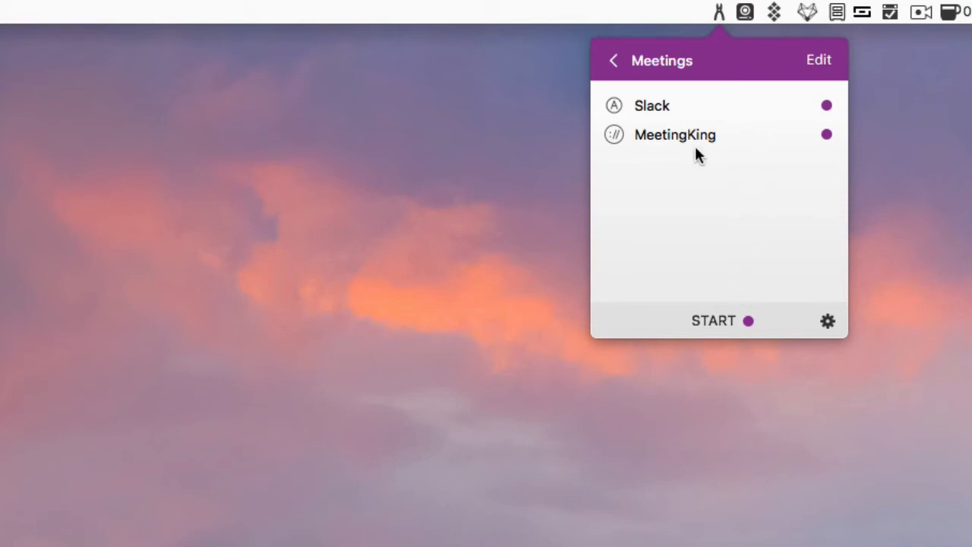
mouse_move(713, 310)
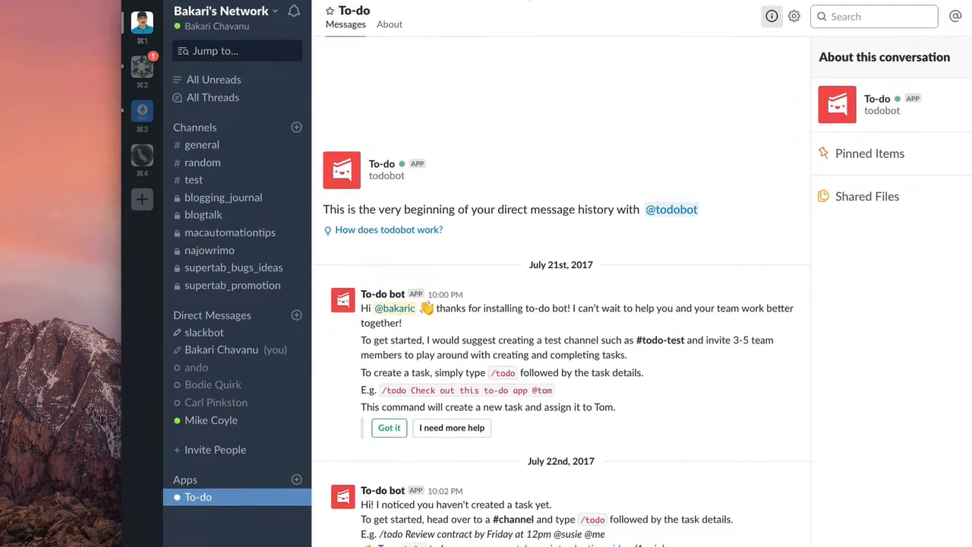
- Scroll through the To-do bot conversation in Slack
scroll("down", 3)
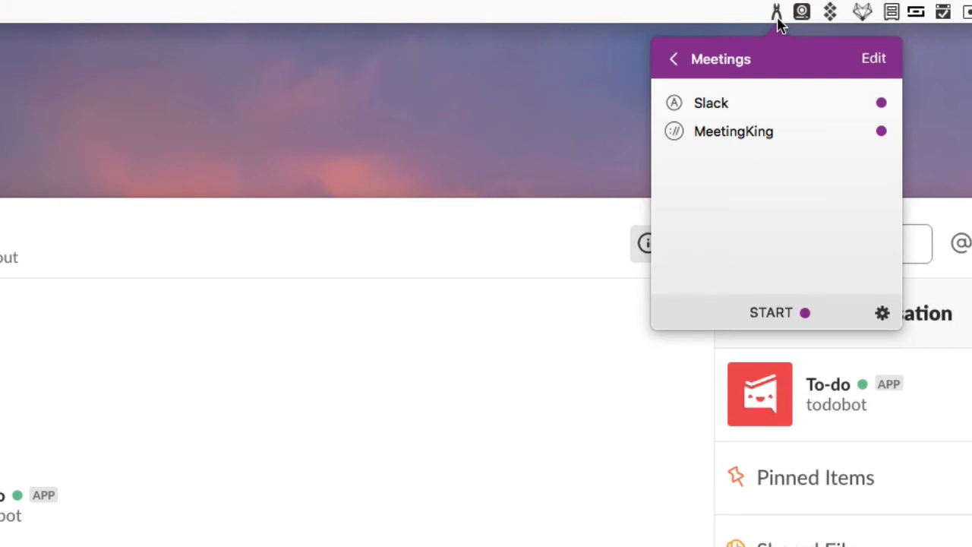
mouse_move(874, 64)
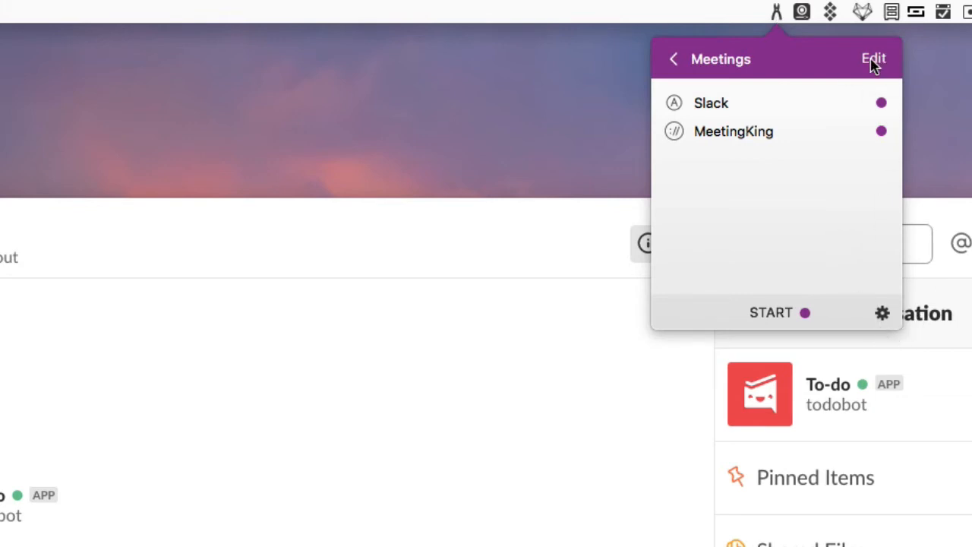
mouse_move(895, 68)
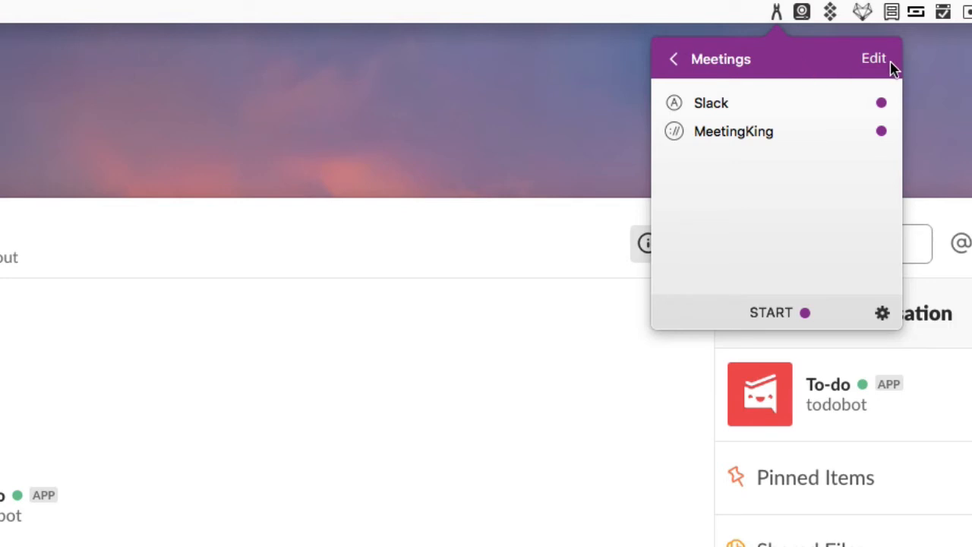
mouse_move(681, 61)
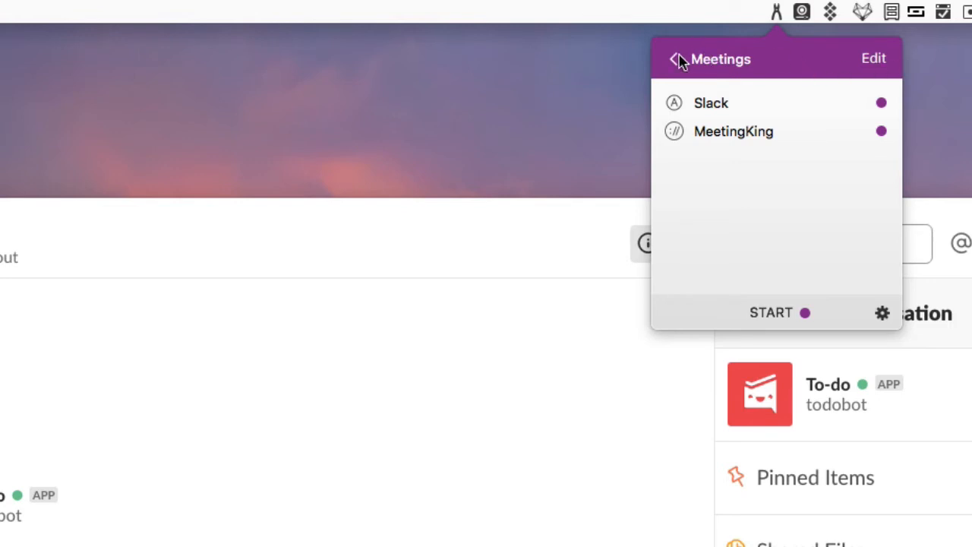
- Go back to the full workspace list and enter the workspace editor
left_click(675, 60)
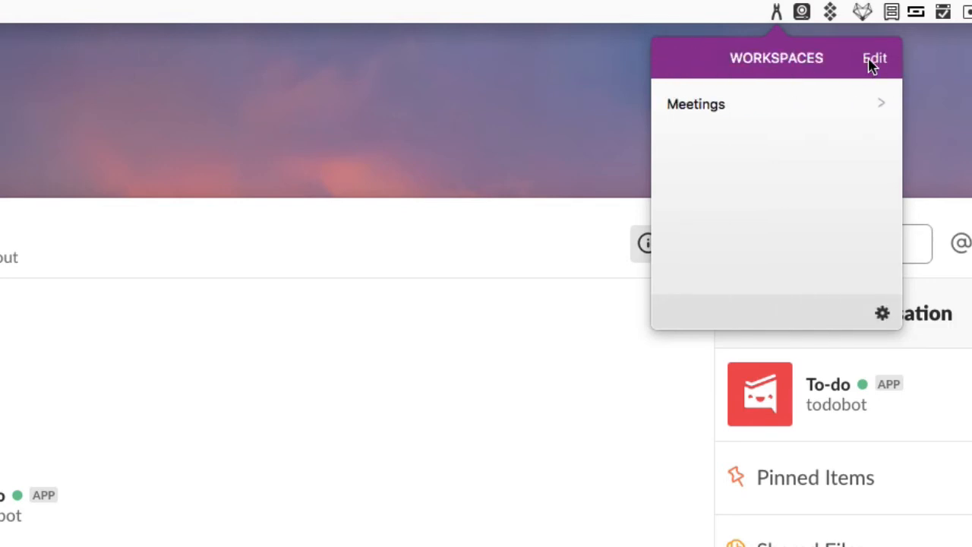
left_click(875, 58)
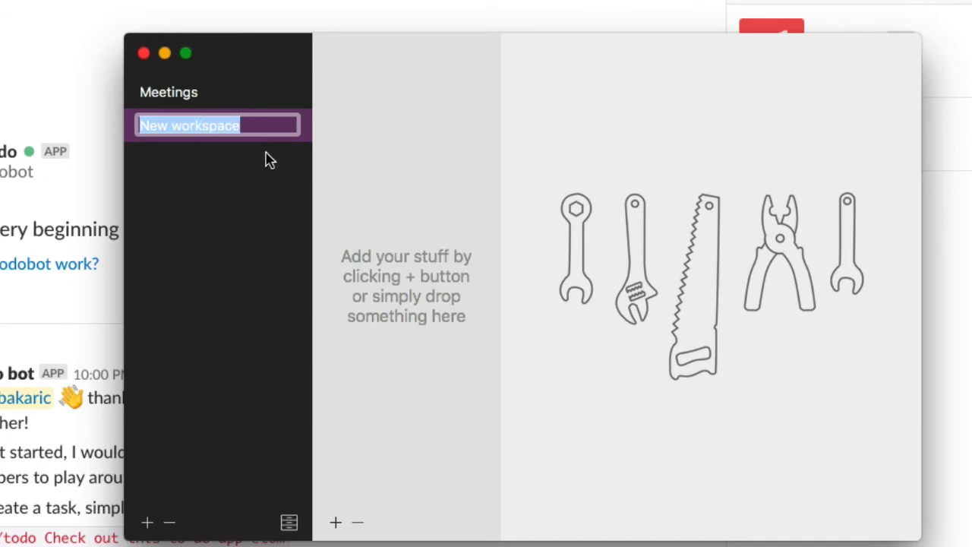
mouse_move(260, 183)
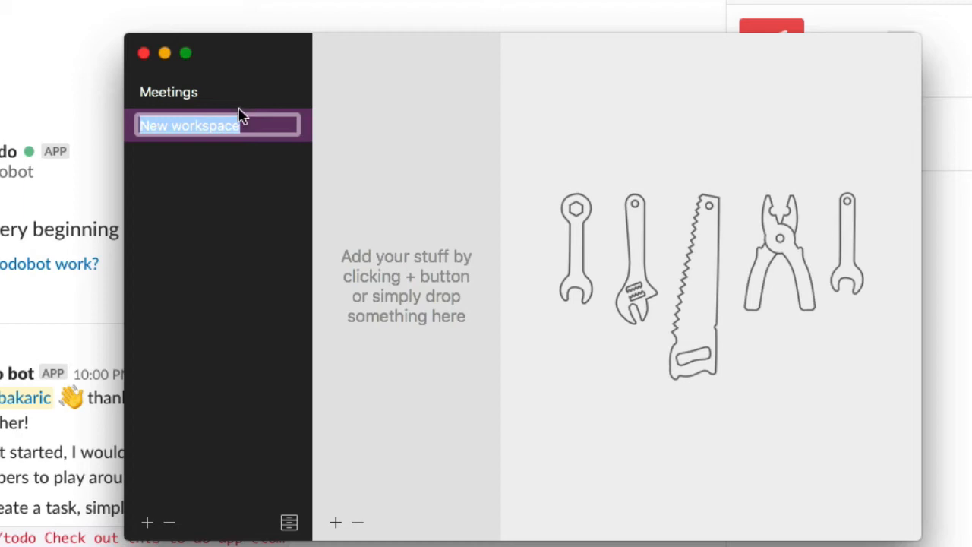
- View Meetings' items, then select the empty 'New workspace' below it
left_click(169, 91)
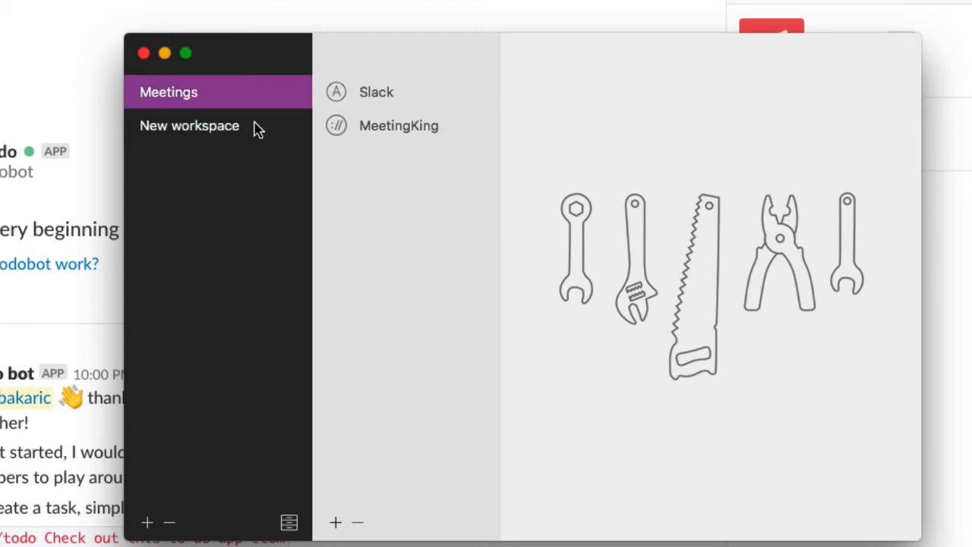
left_click(188, 125)
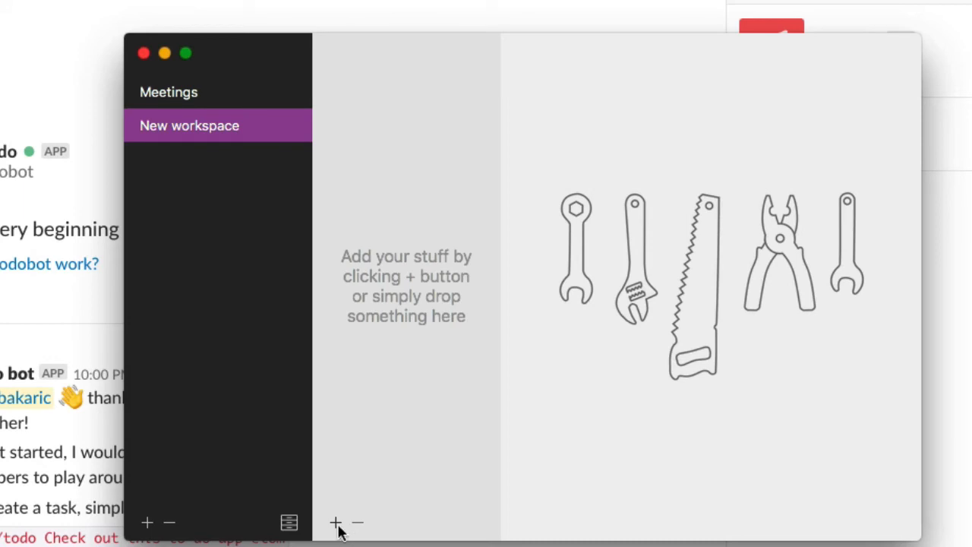
- Add a URL item to the new workspace from the item-type list
left_click(336, 523)
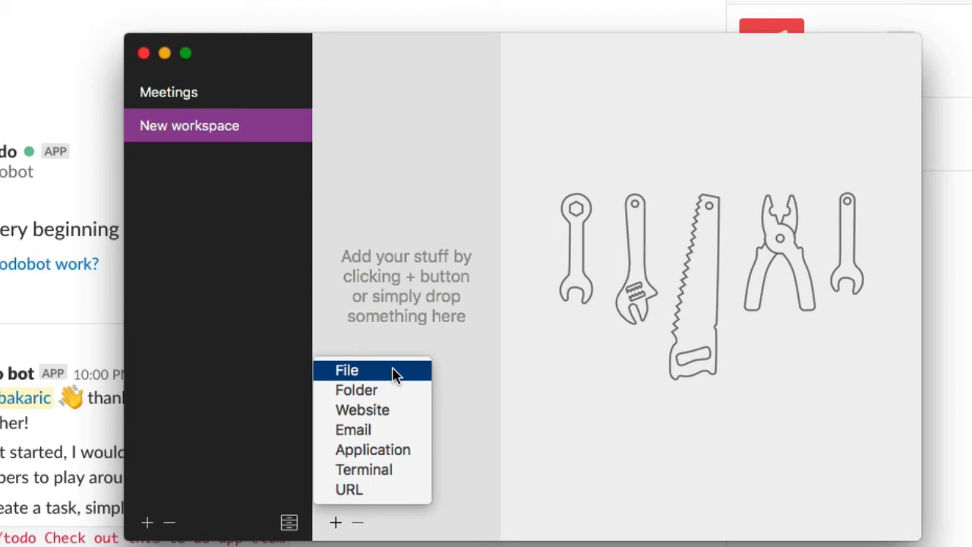
mouse_move(363, 470)
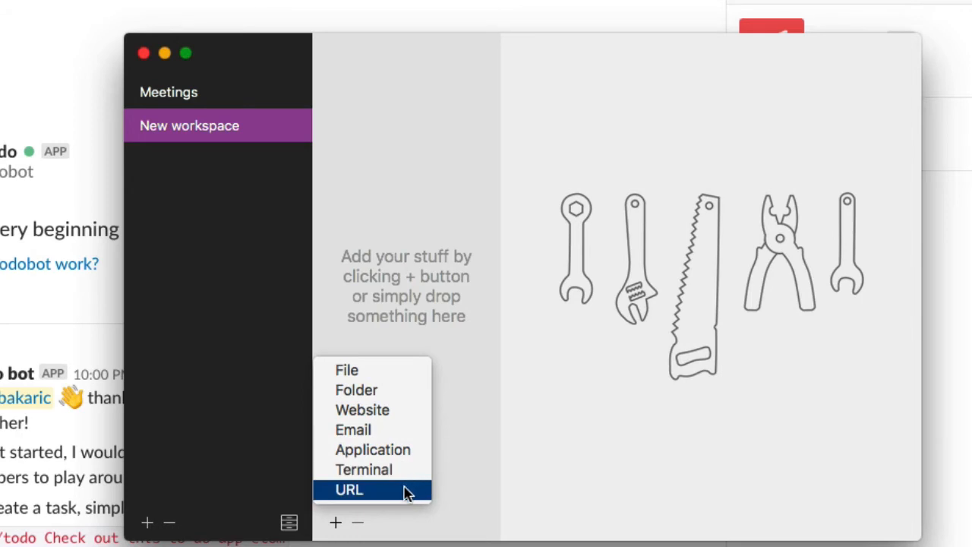
left_click(350, 489)
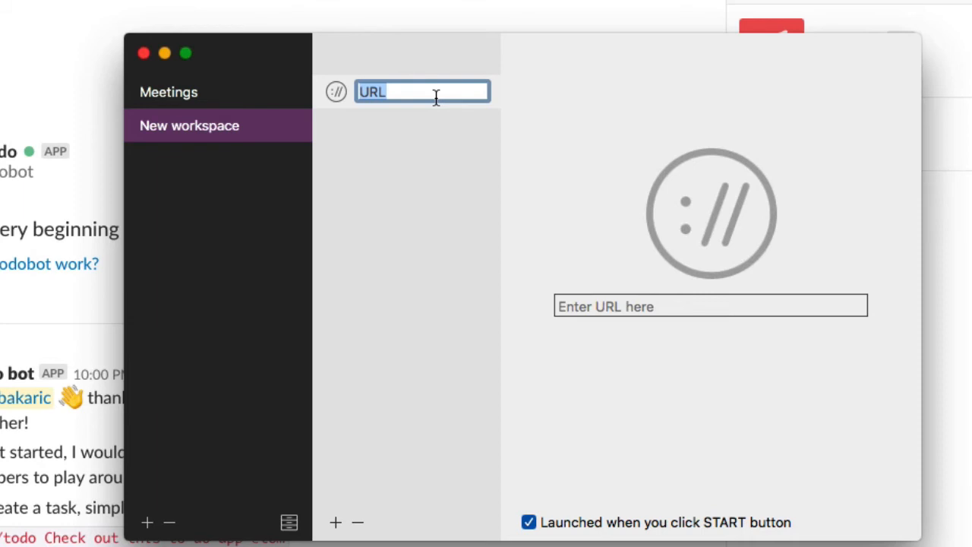
type("Meeting")
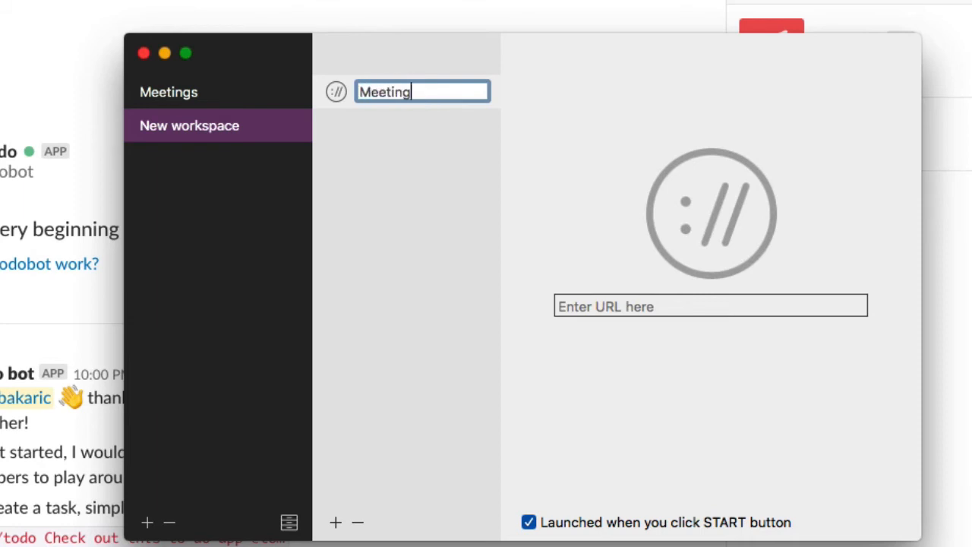
type("King")
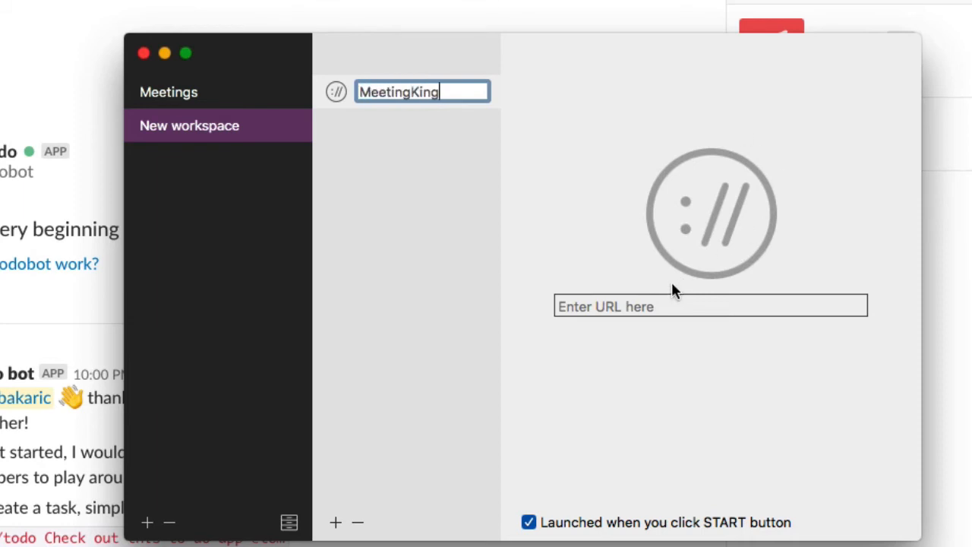
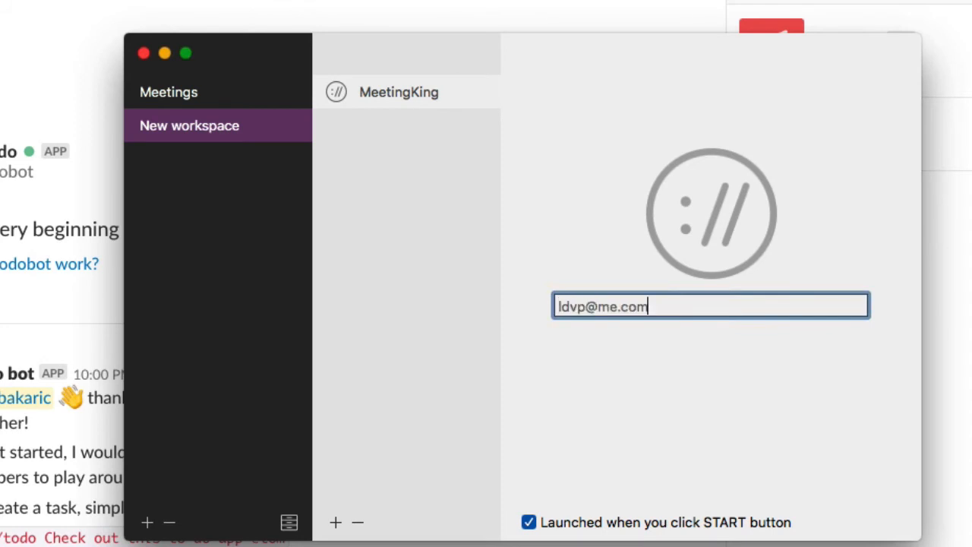
type("me")
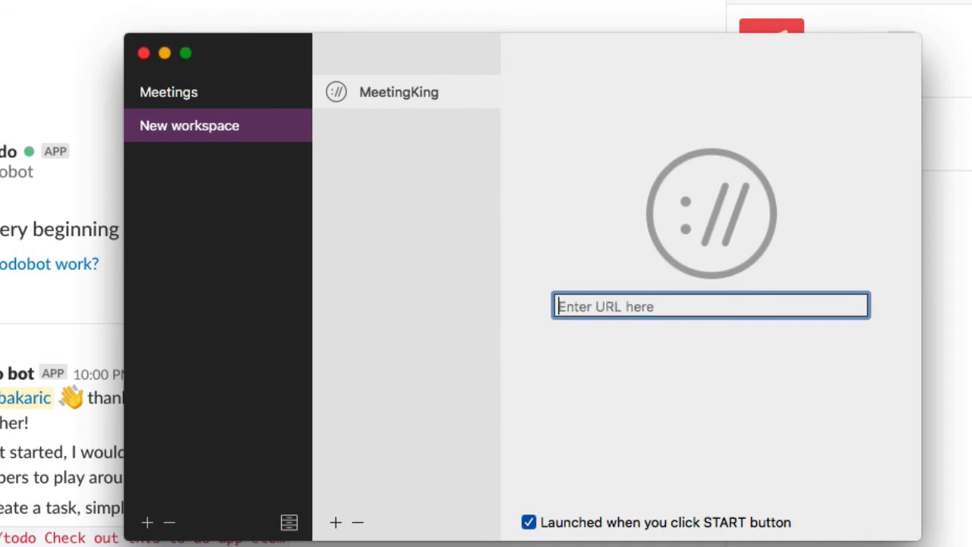
type("http://meetingking")
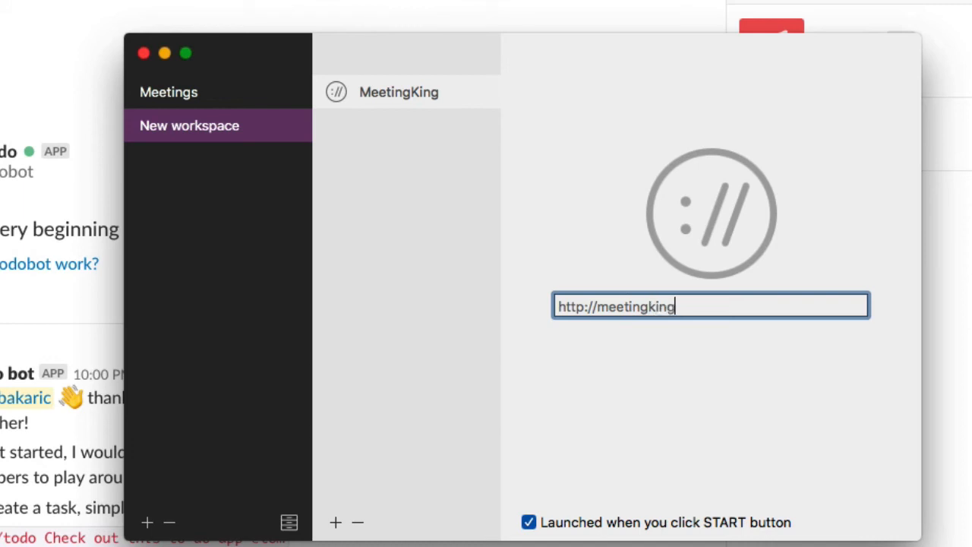
type(".com")
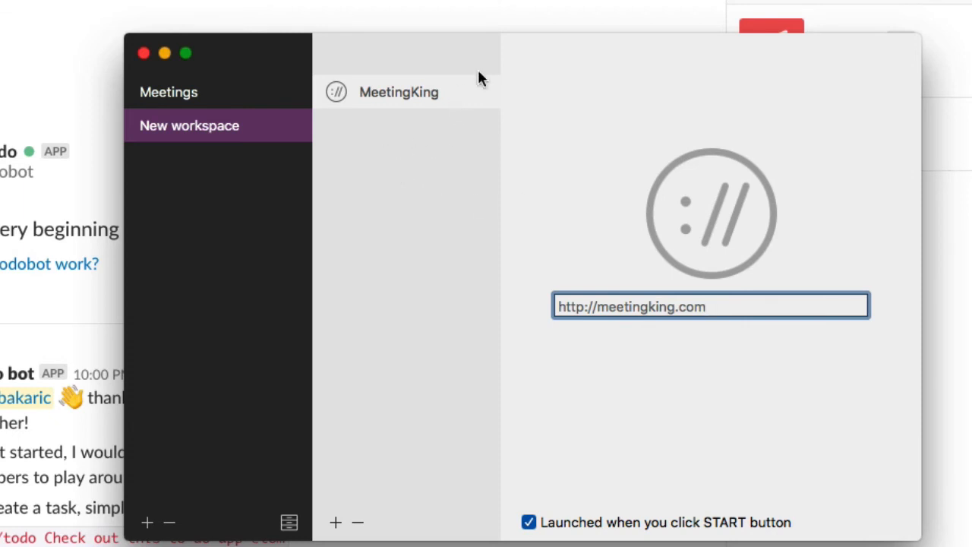
left_click(672, 10)
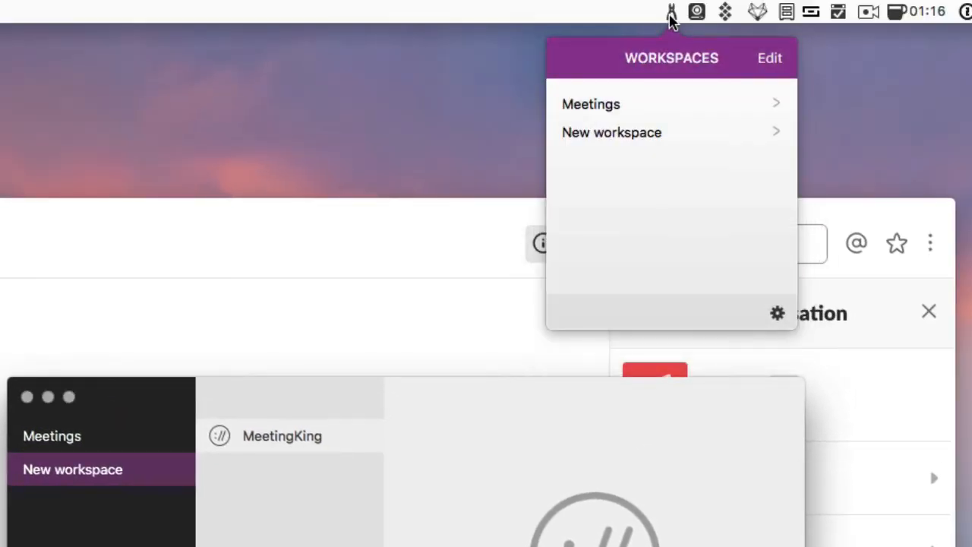
- Reopen the workspace editor showing the MeetingKing URL item
left_click(591, 103)
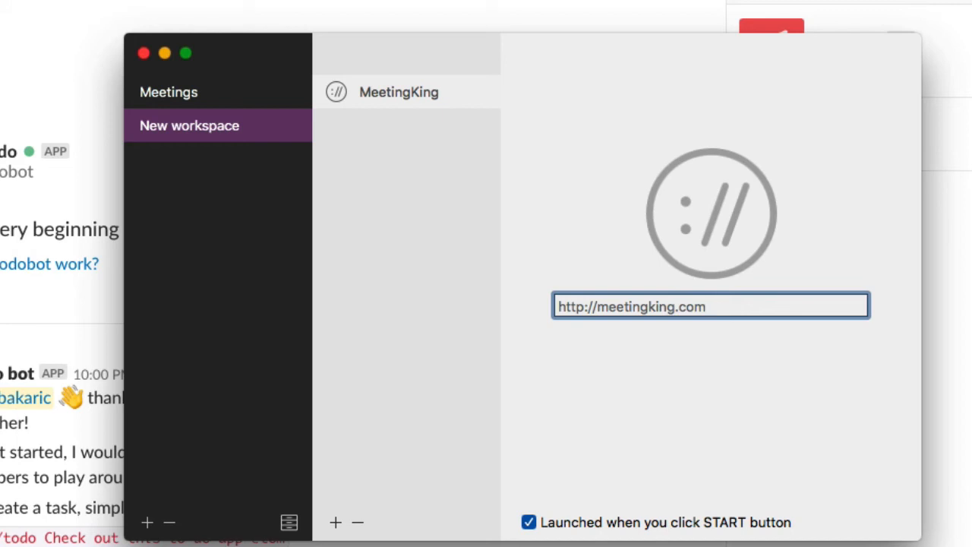
left_click(711, 305)
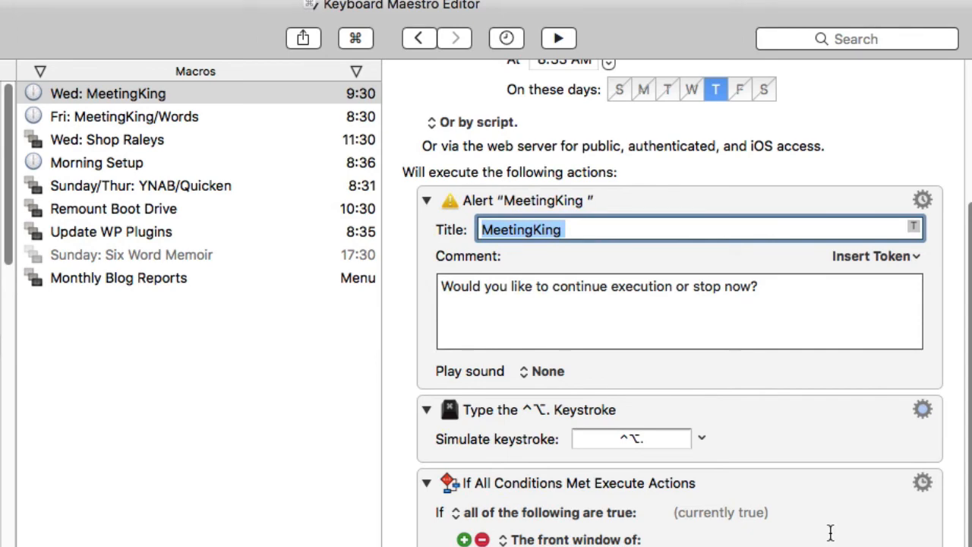
- Scroll through the Wed: MeetingKing macro's triggers and actions in Keyboard Maestro
scroll("down", 3)
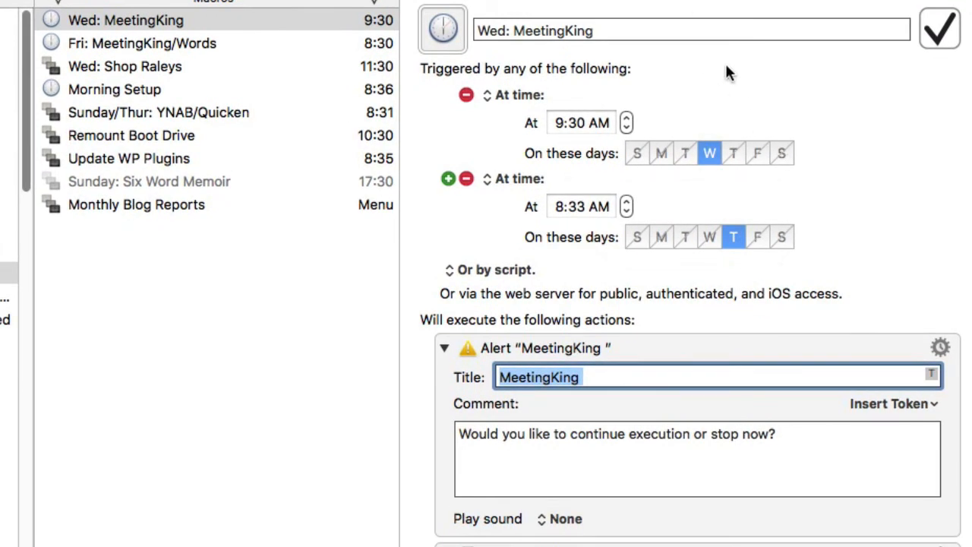
mouse_move(626, 67)
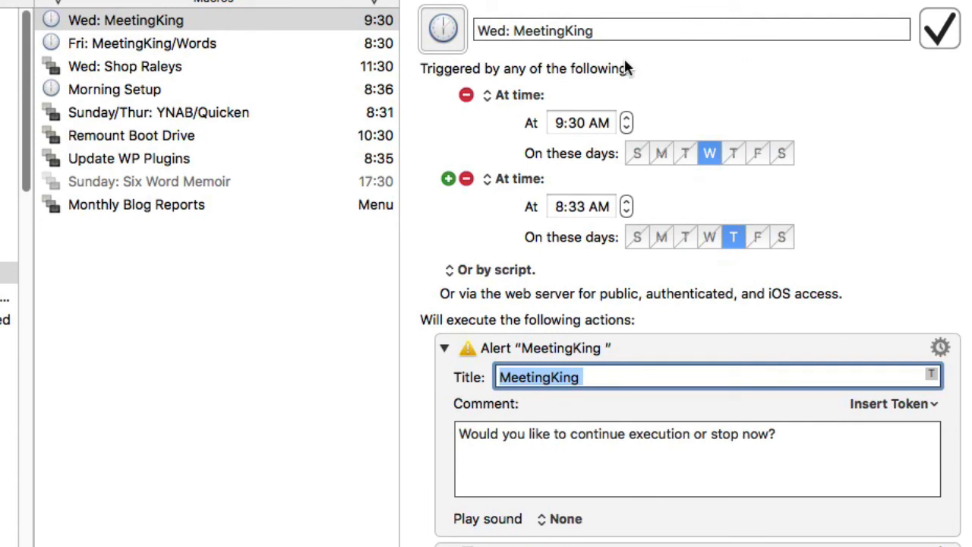
mouse_move(676, 174)
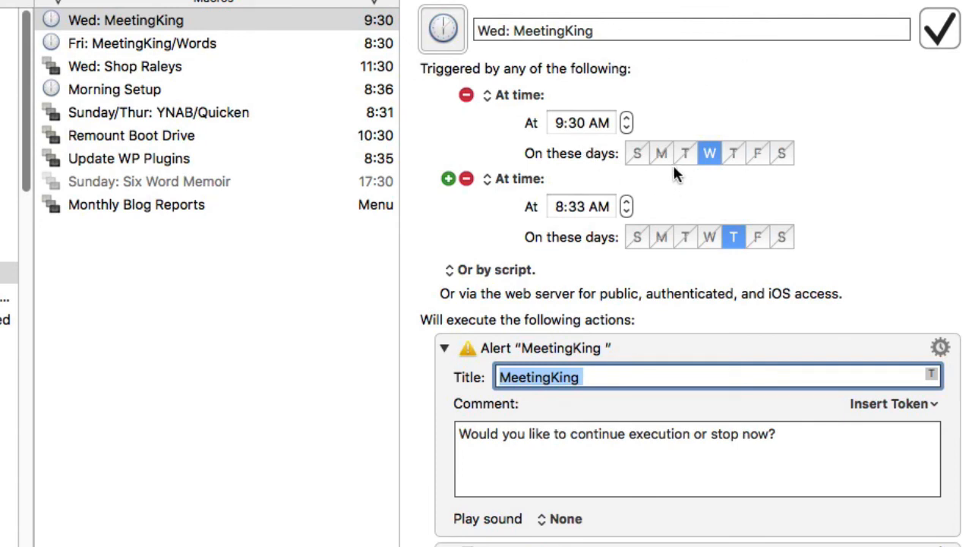
mouse_move(529, 54)
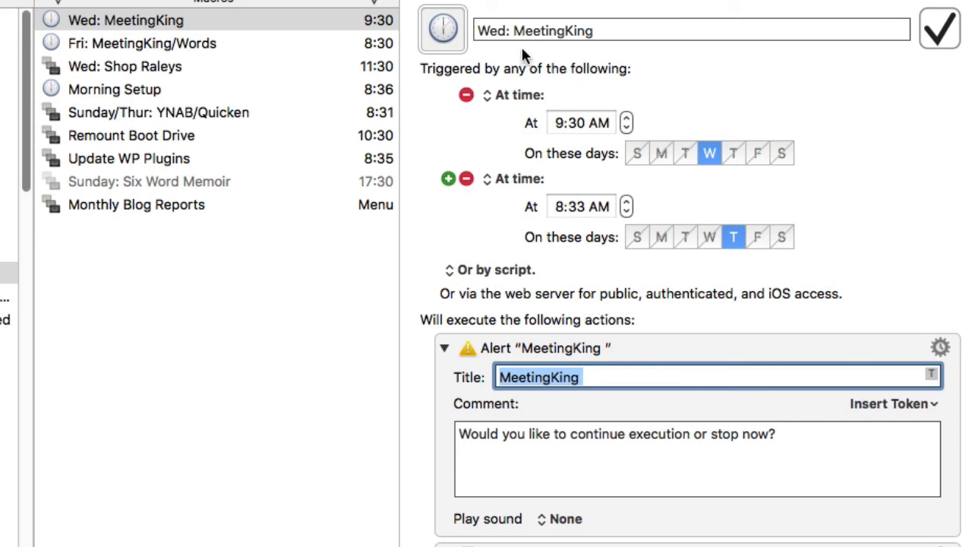
mouse_move(581, 127)
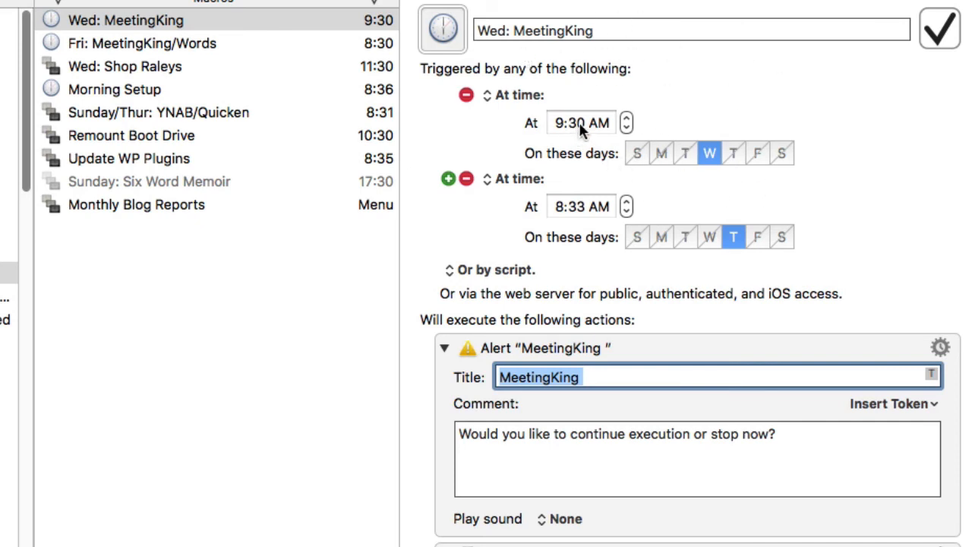
mouse_move(757, 257)
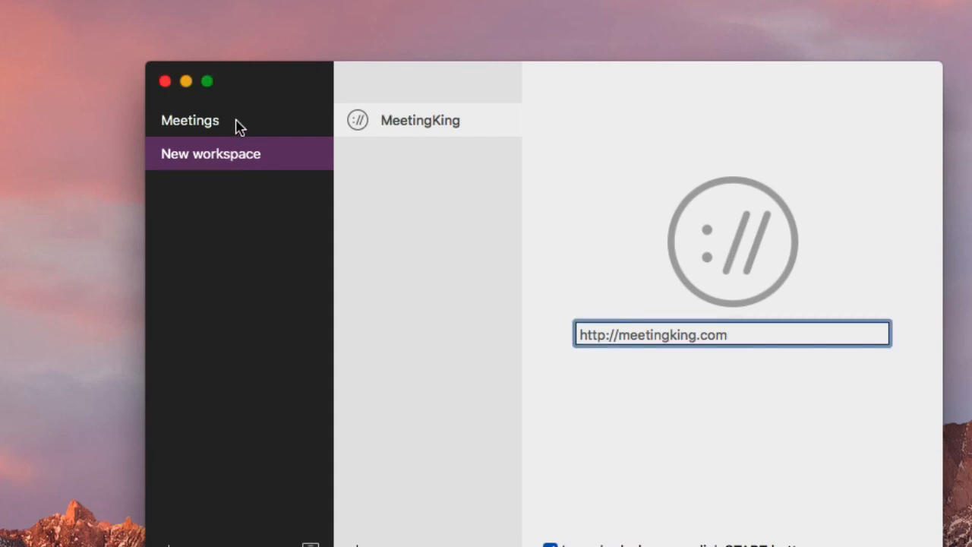
- Select the Meetings workspace to list its Slack and MeetingKing items
left_click(190, 120)
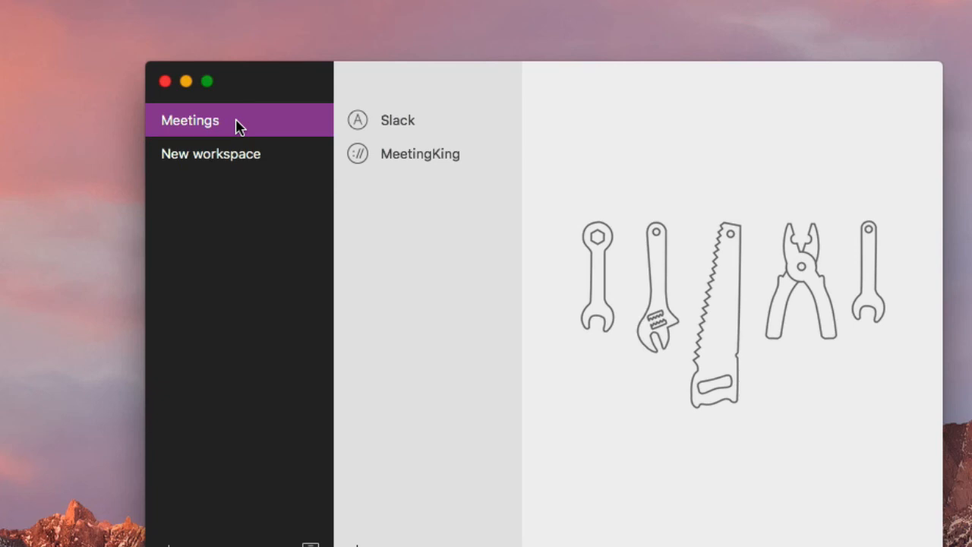
mouse_move(487, 202)
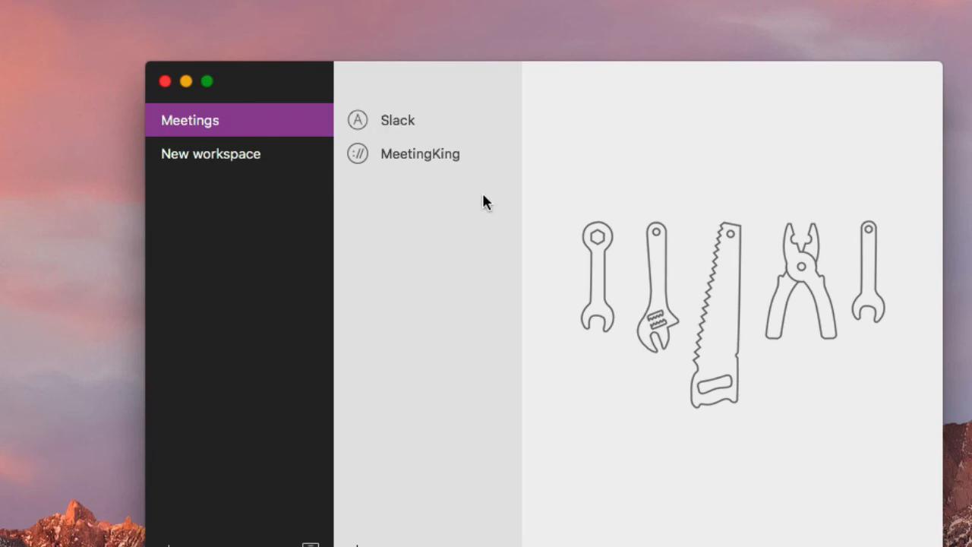